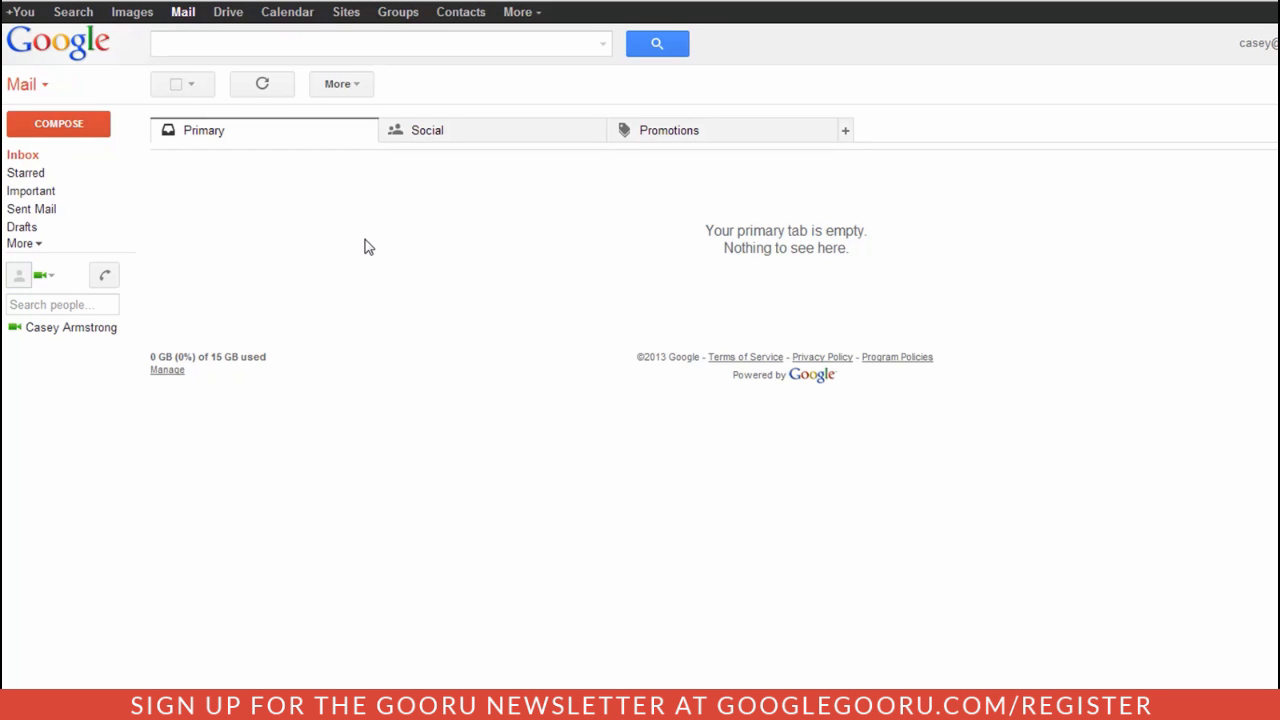
pyautogui.moveTo(228, 12)
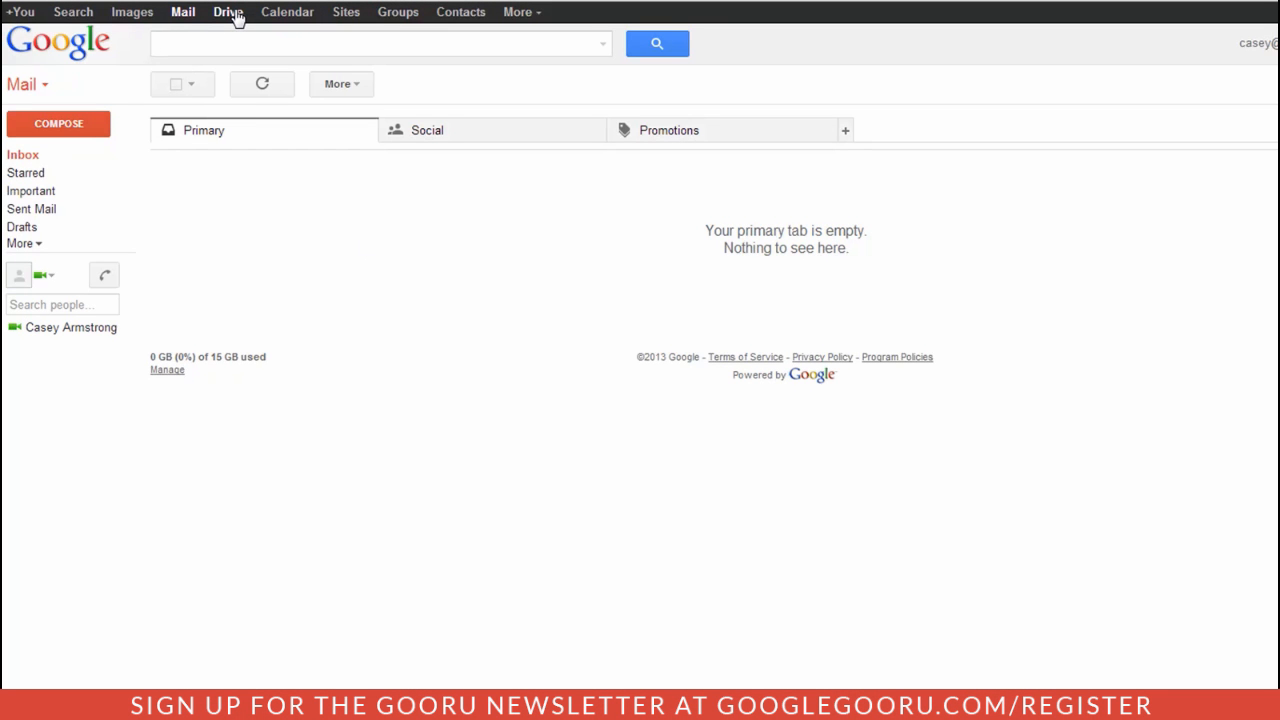
# Go to Google Drive from the Google bar in Gmail
pyautogui.click(228, 12)
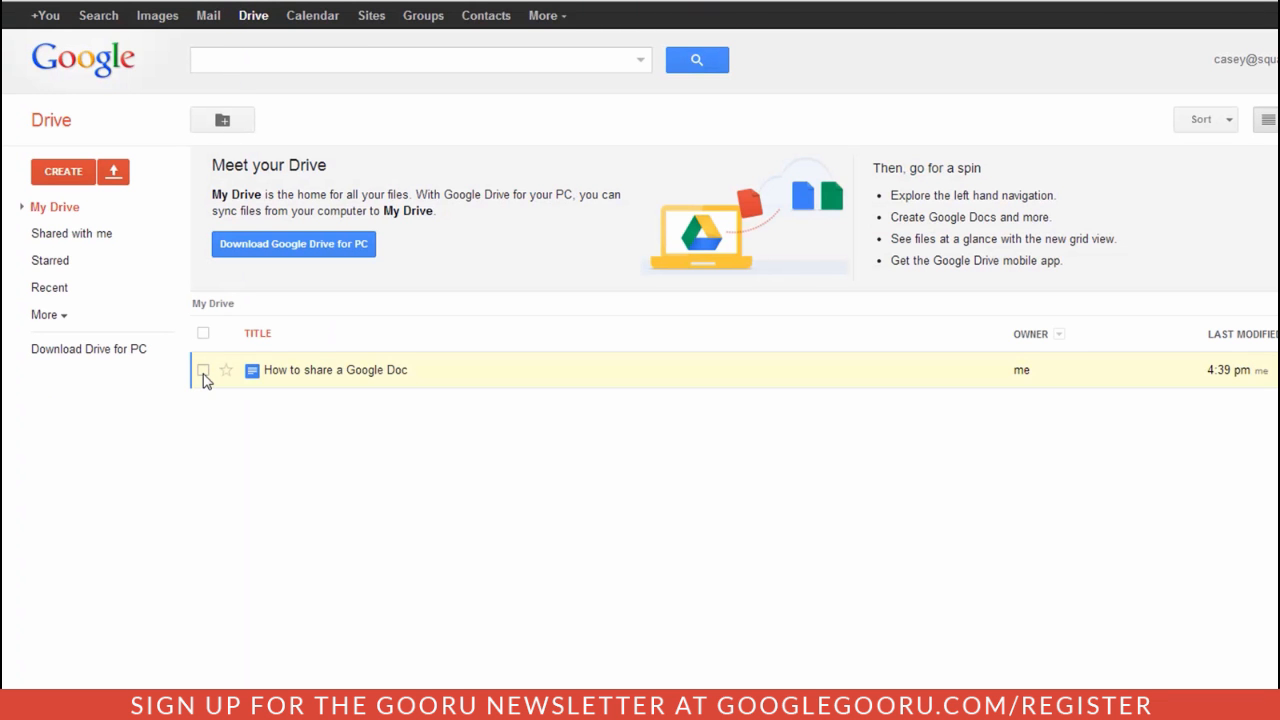
# Review the private sharing settings of 'How to share a Google Doc' from Drive and finish with Done
pyautogui.click(204, 370)
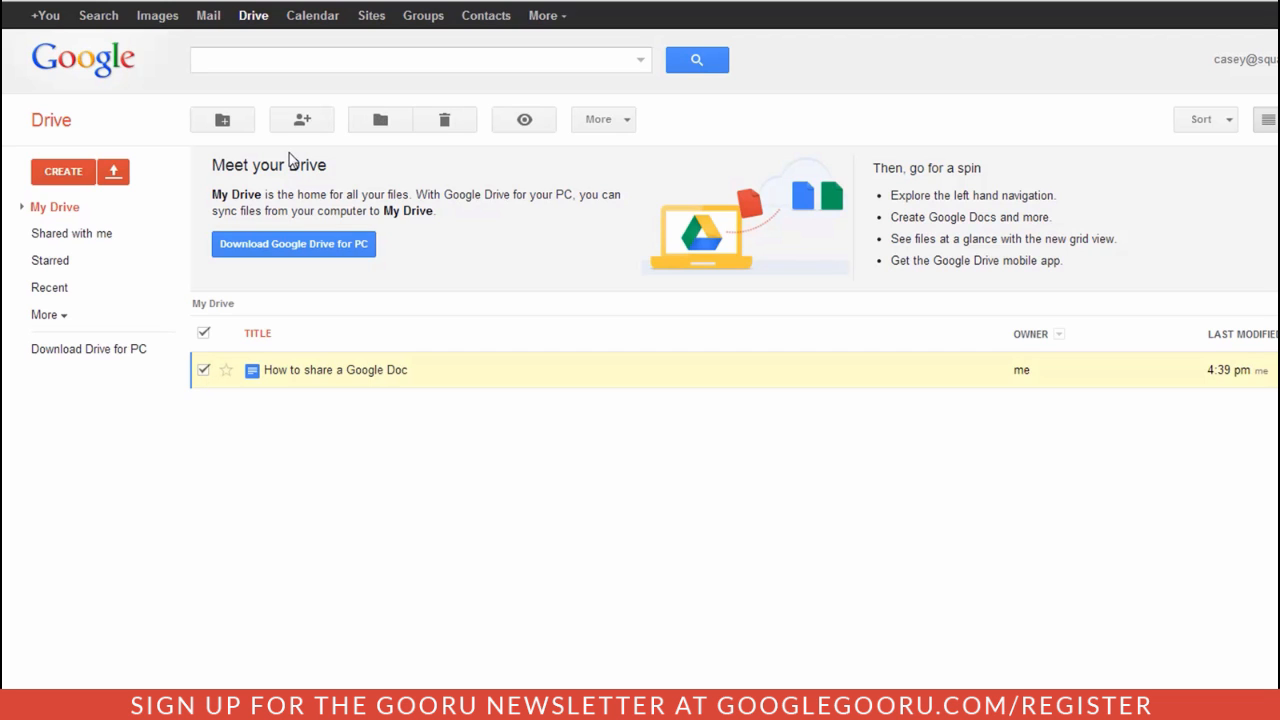
pyautogui.click(300, 120)
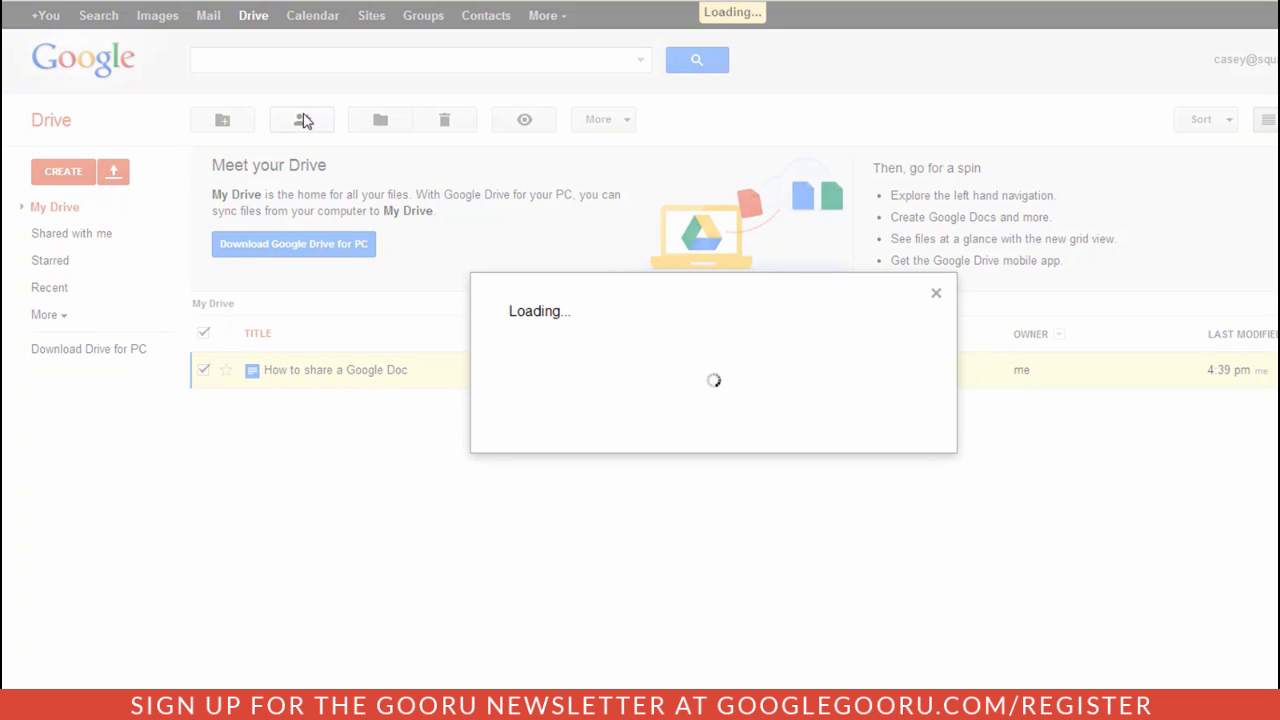
pyautogui.click(300, 120)
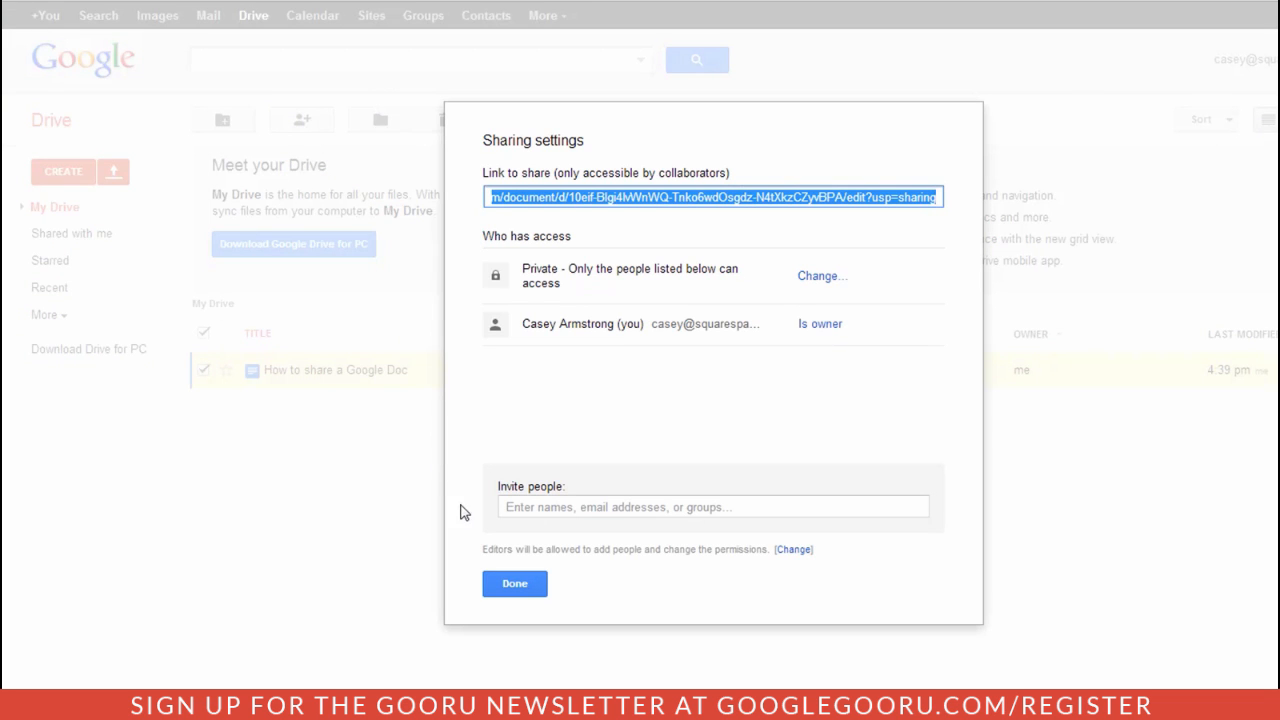
pyautogui.click(514, 584)
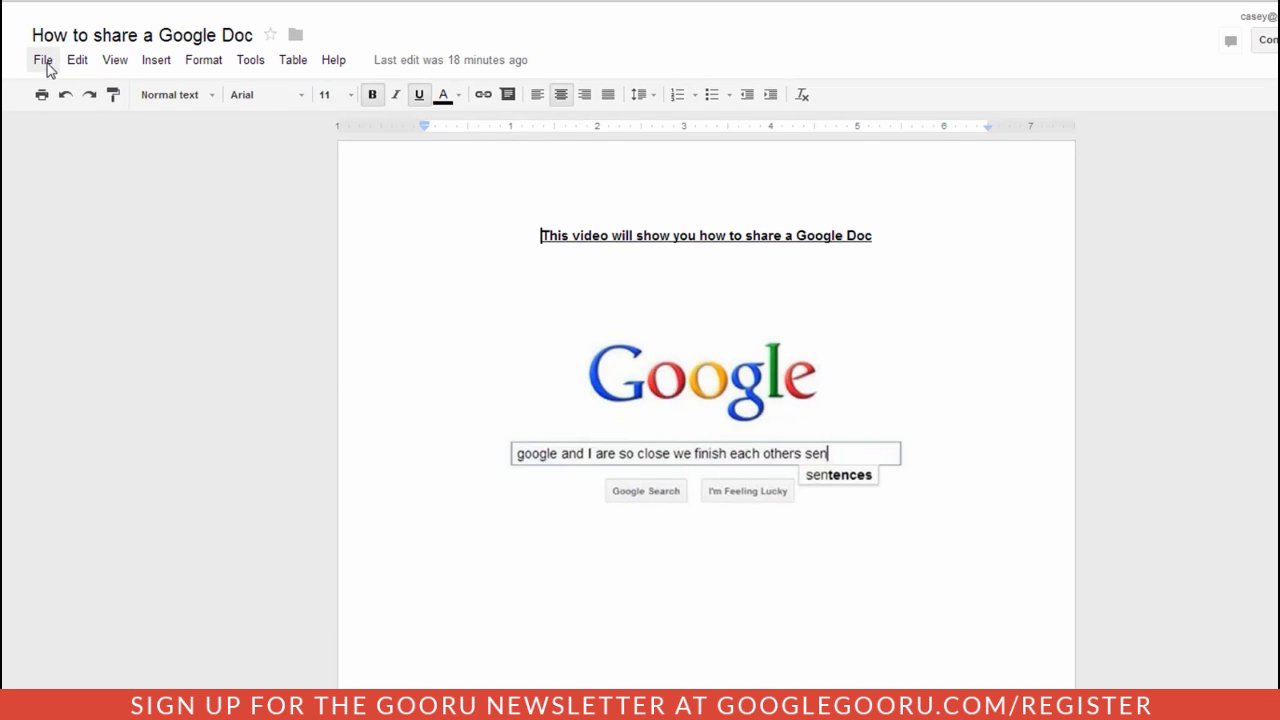
# Bring up the Sharing settings from inside the open document via the blue Share button
pyautogui.click(42, 60)
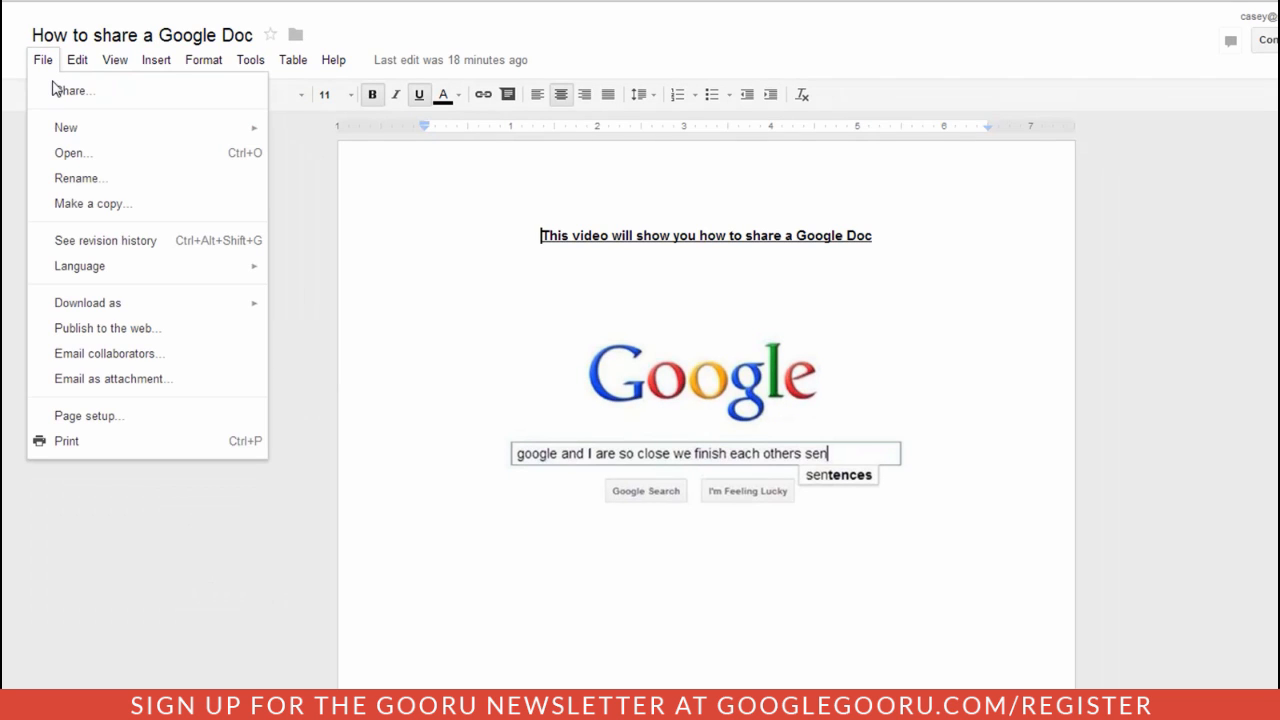
pyautogui.click(68, 60)
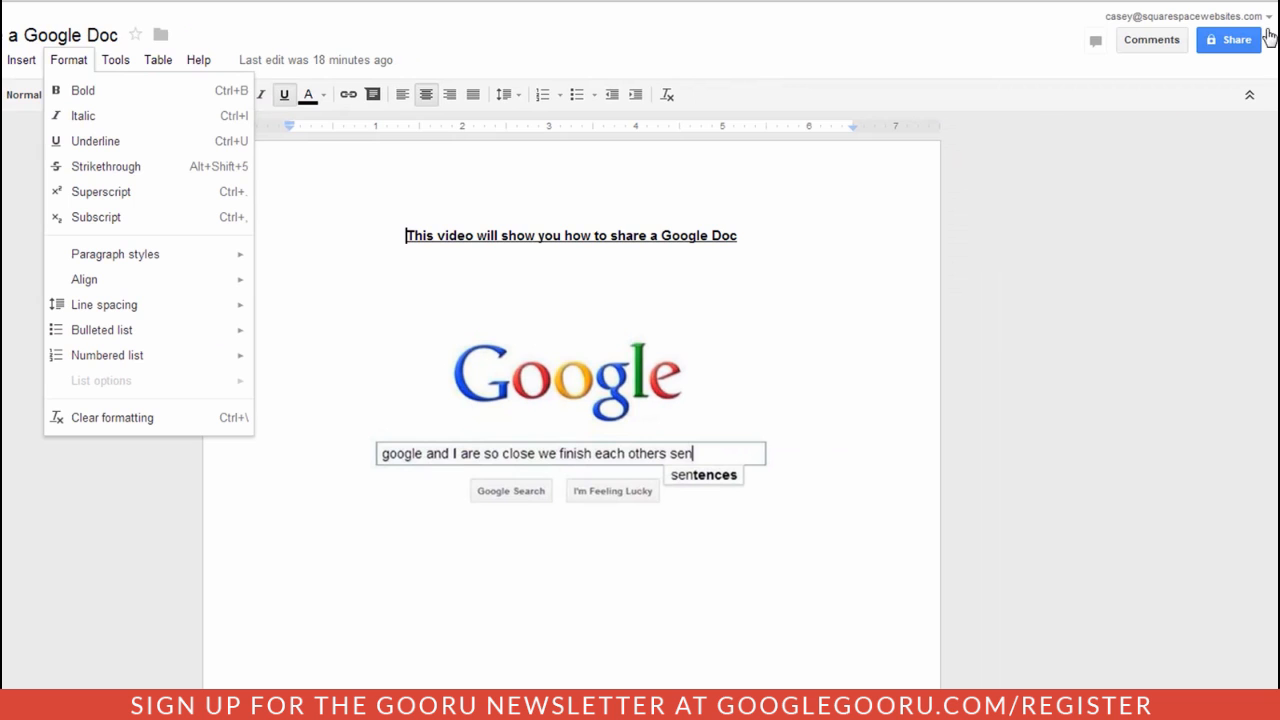
pyautogui.click(1228, 40)
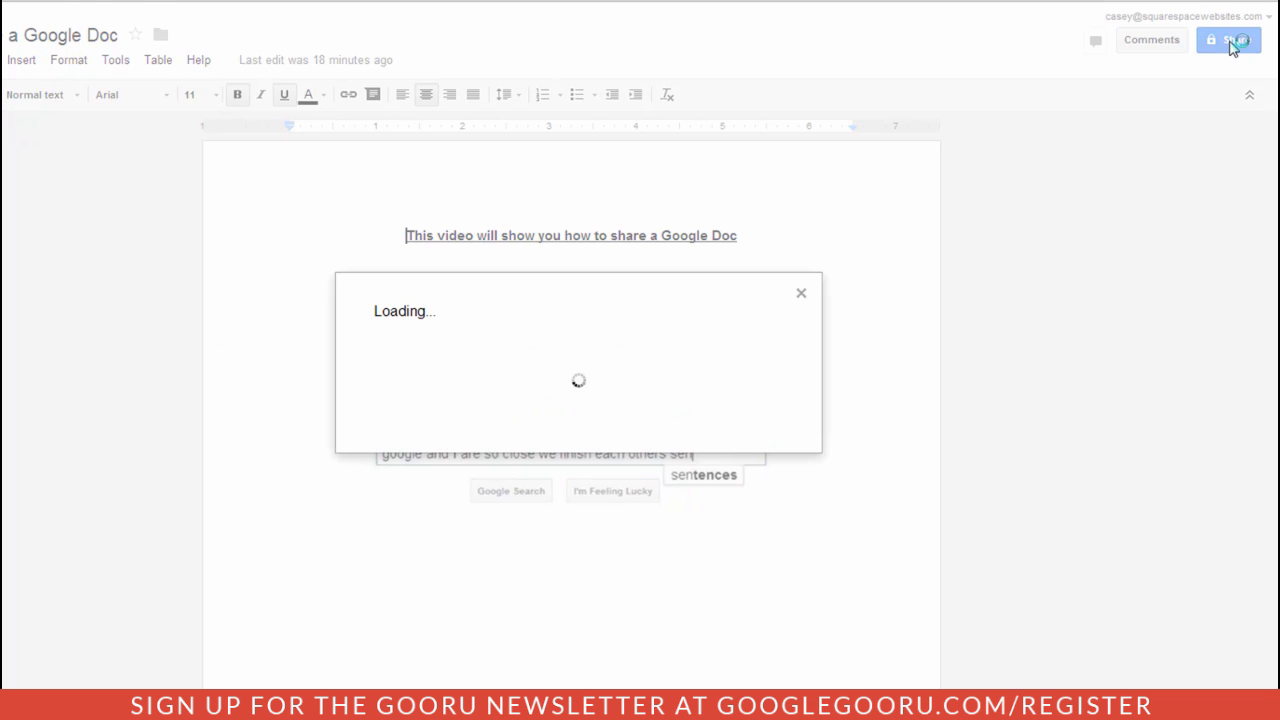
pyautogui.click(1228, 40)
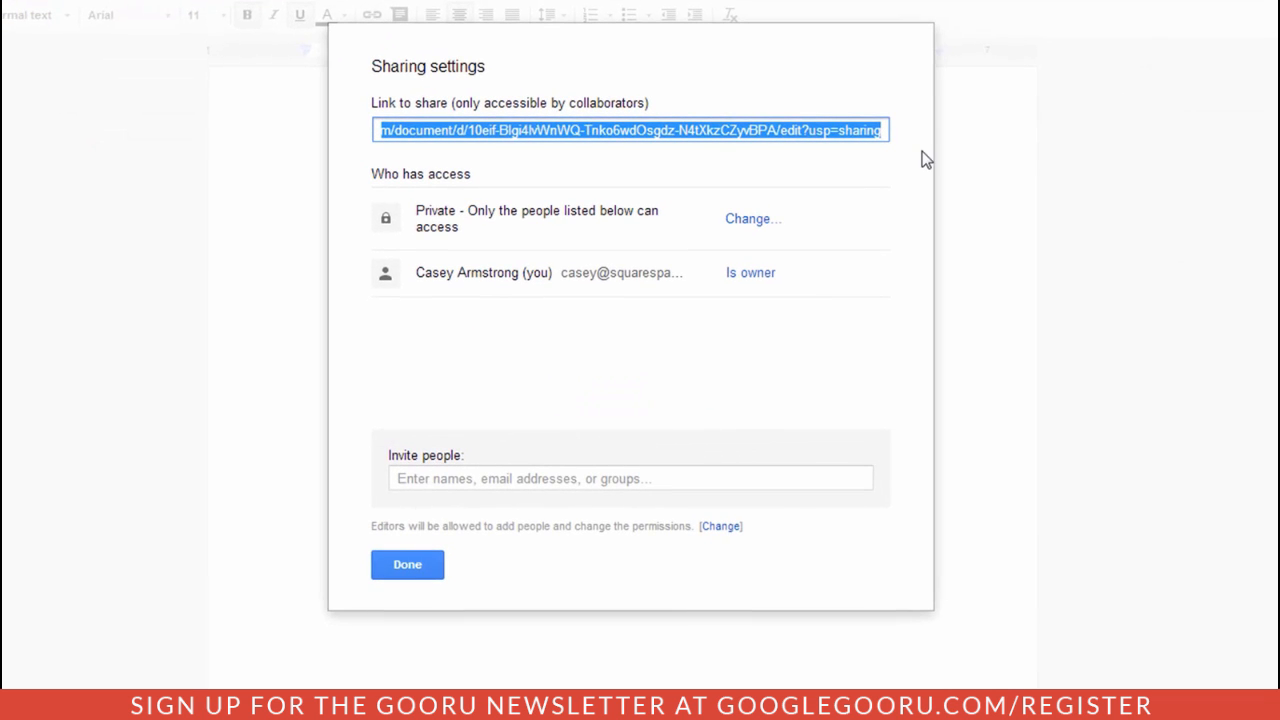
pyautogui.moveTo(864, 162)
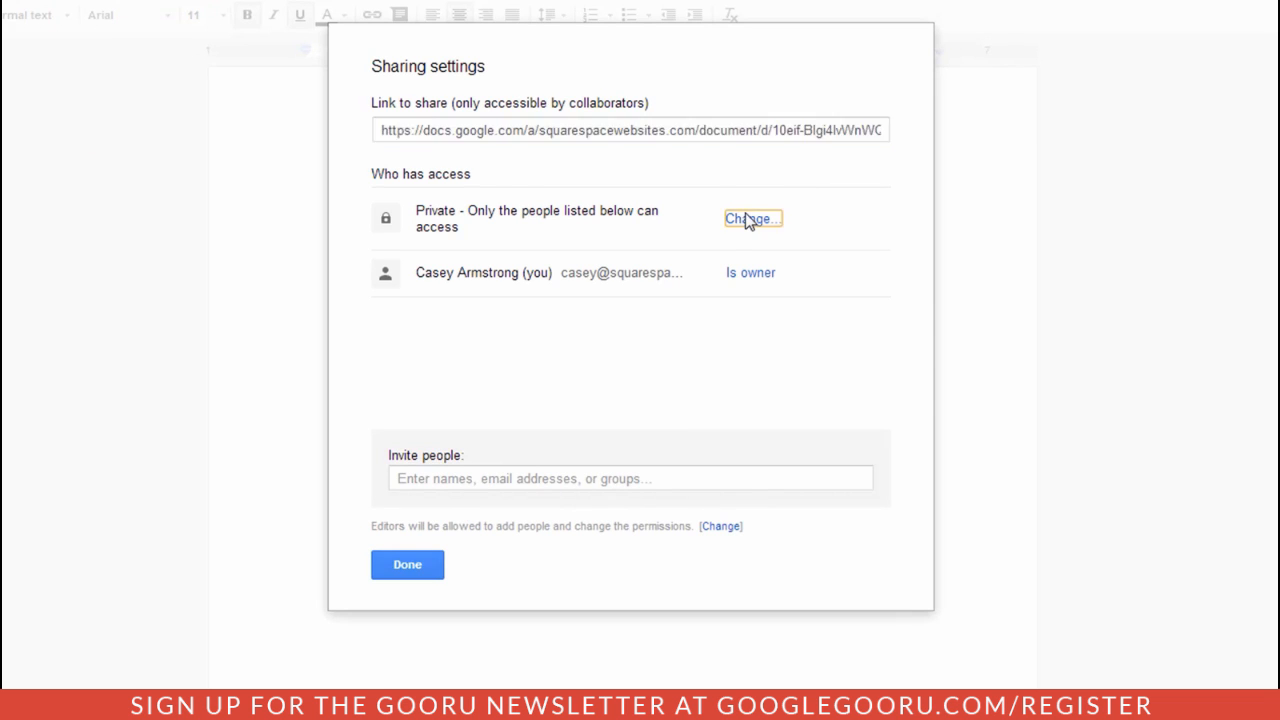
# Change visibility from Private to 'Anyone with the link' can view and save it
pyautogui.click(752, 218)
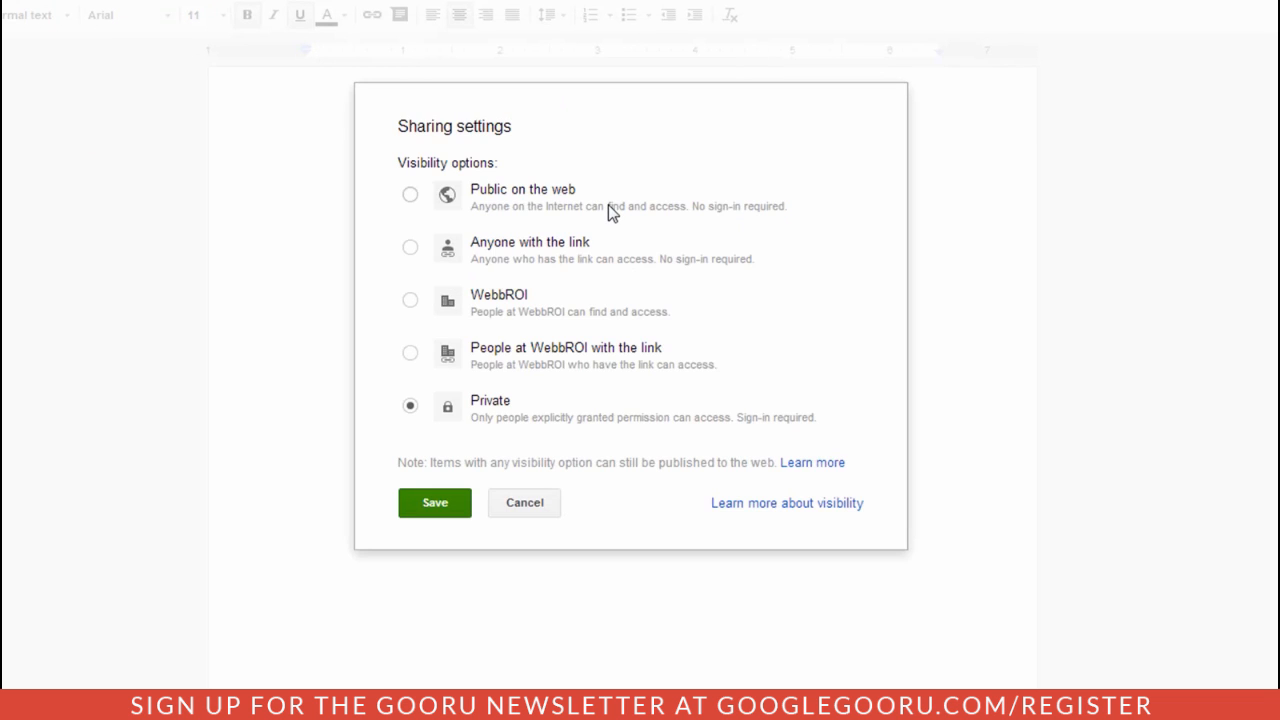
pyautogui.moveTo(548, 304)
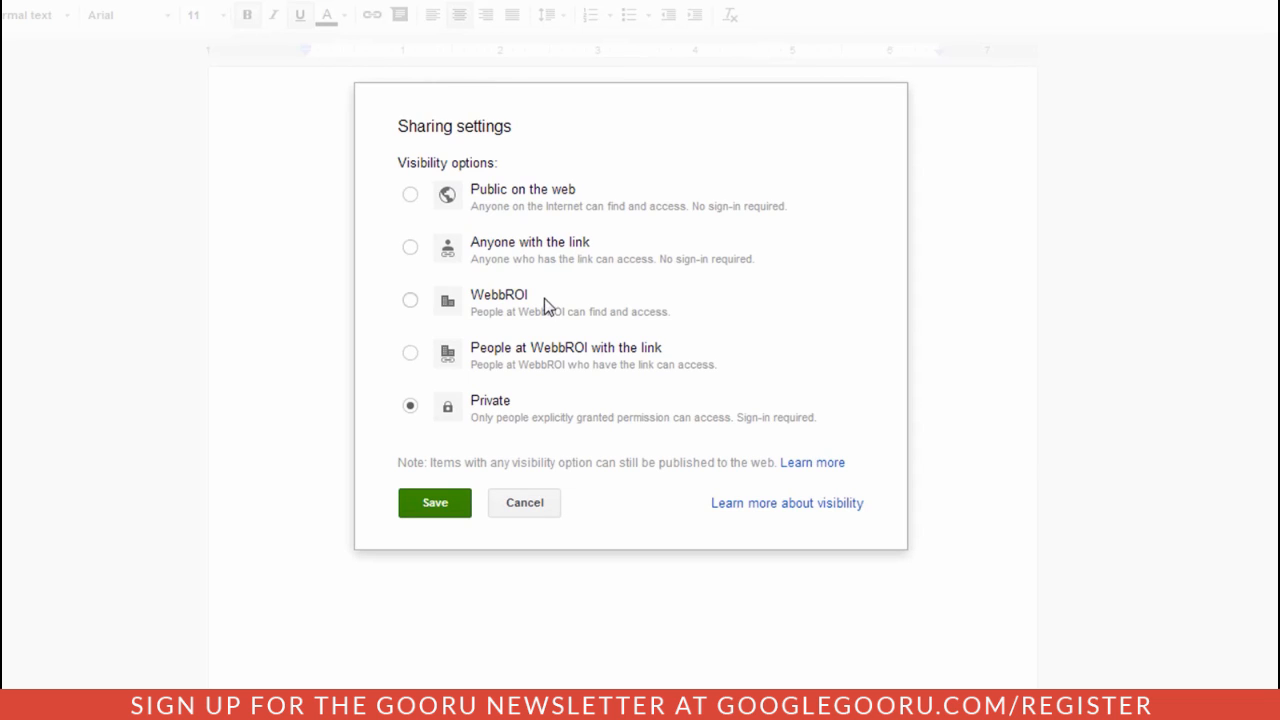
pyautogui.moveTo(538, 344)
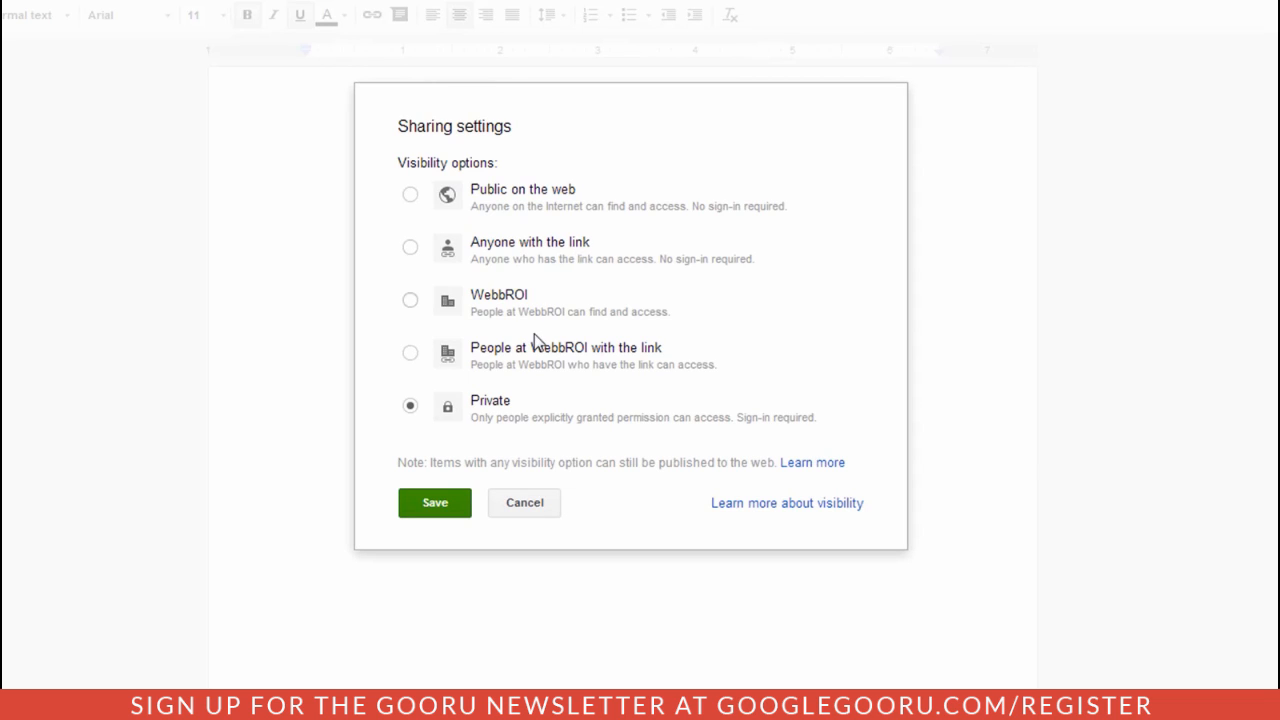
pyautogui.moveTo(536, 348)
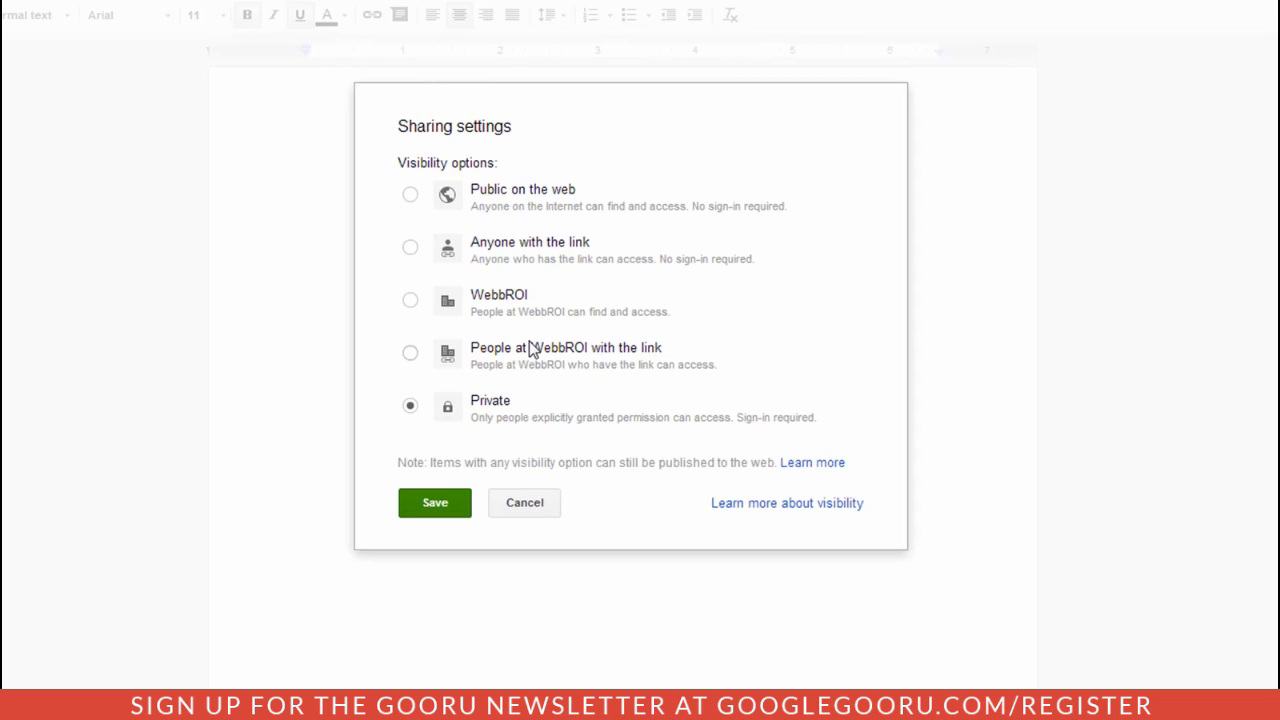
pyautogui.moveTo(510, 412)
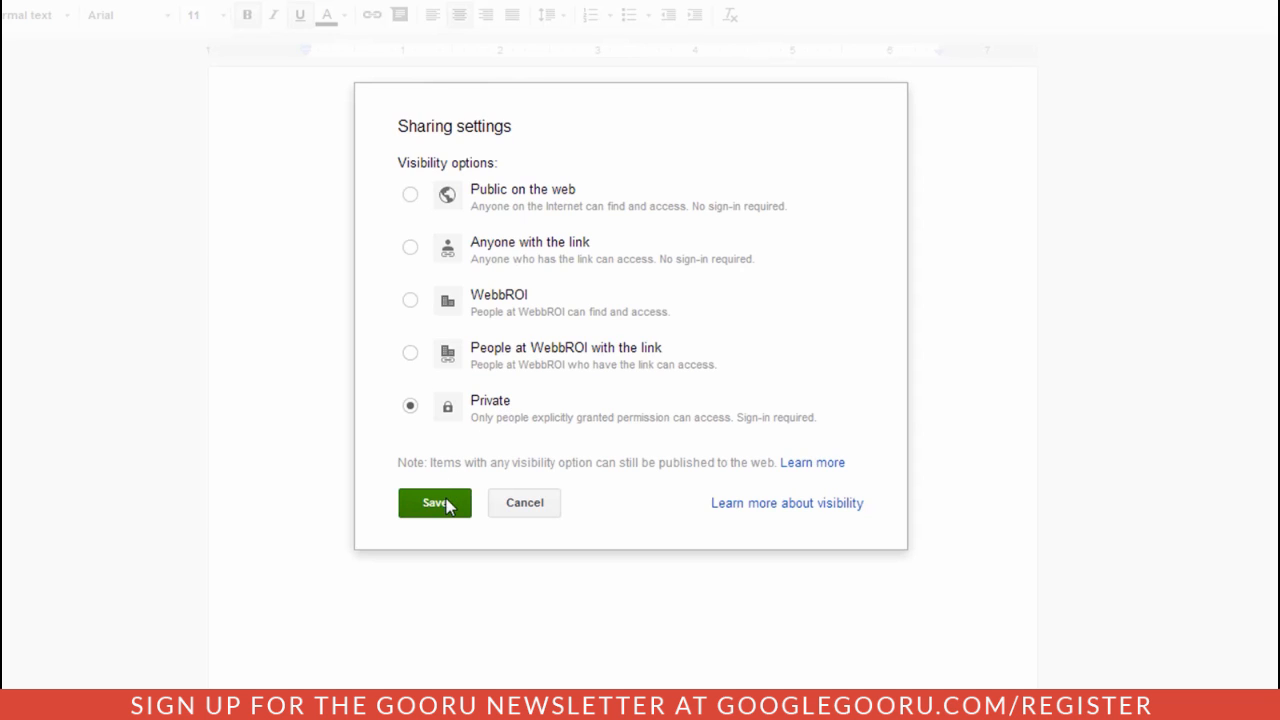
pyautogui.moveTo(444, 430)
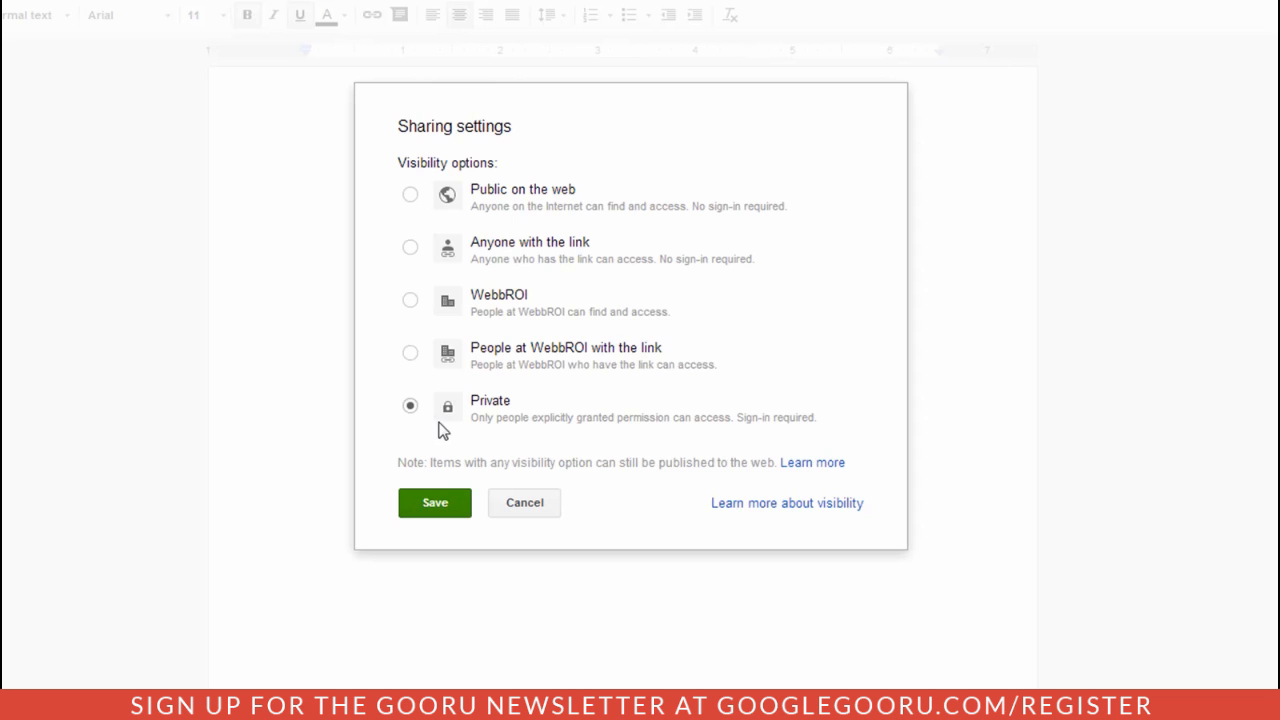
pyautogui.click(410, 248)
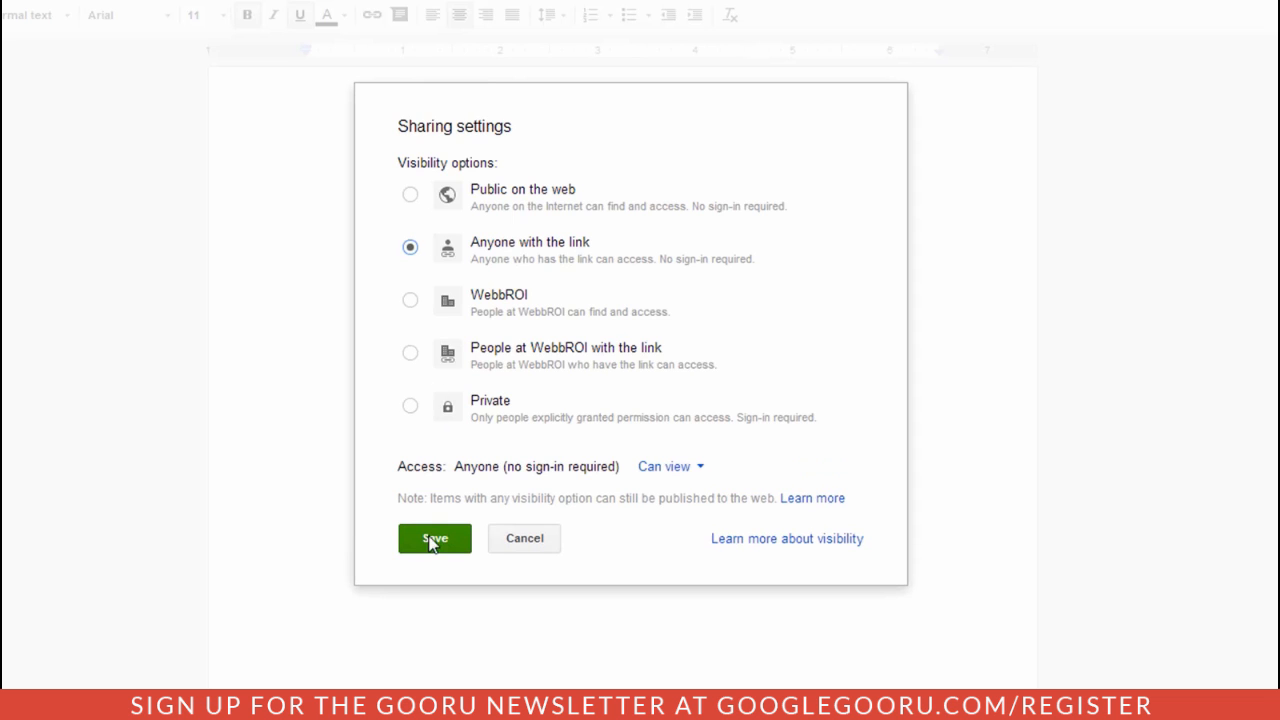
pyautogui.click(432, 538)
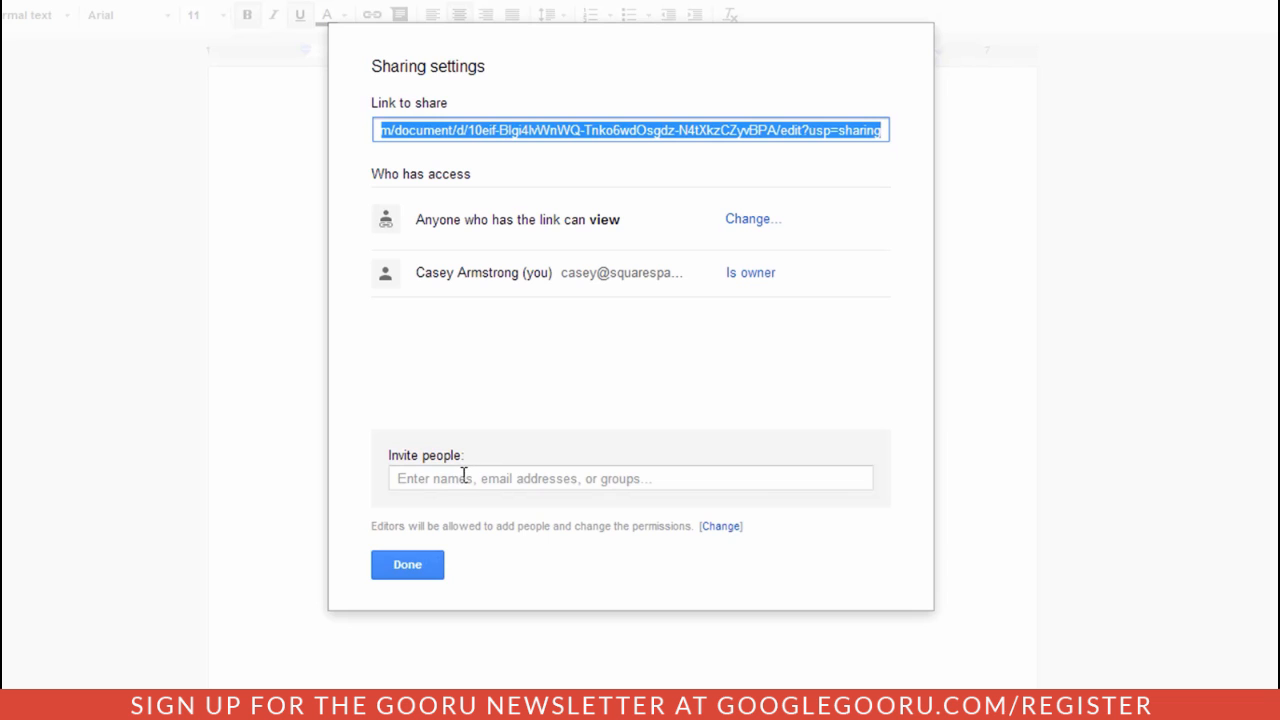
# Invite the suggested outside address for 'casey' with Can edit access
pyautogui.click(548, 478)
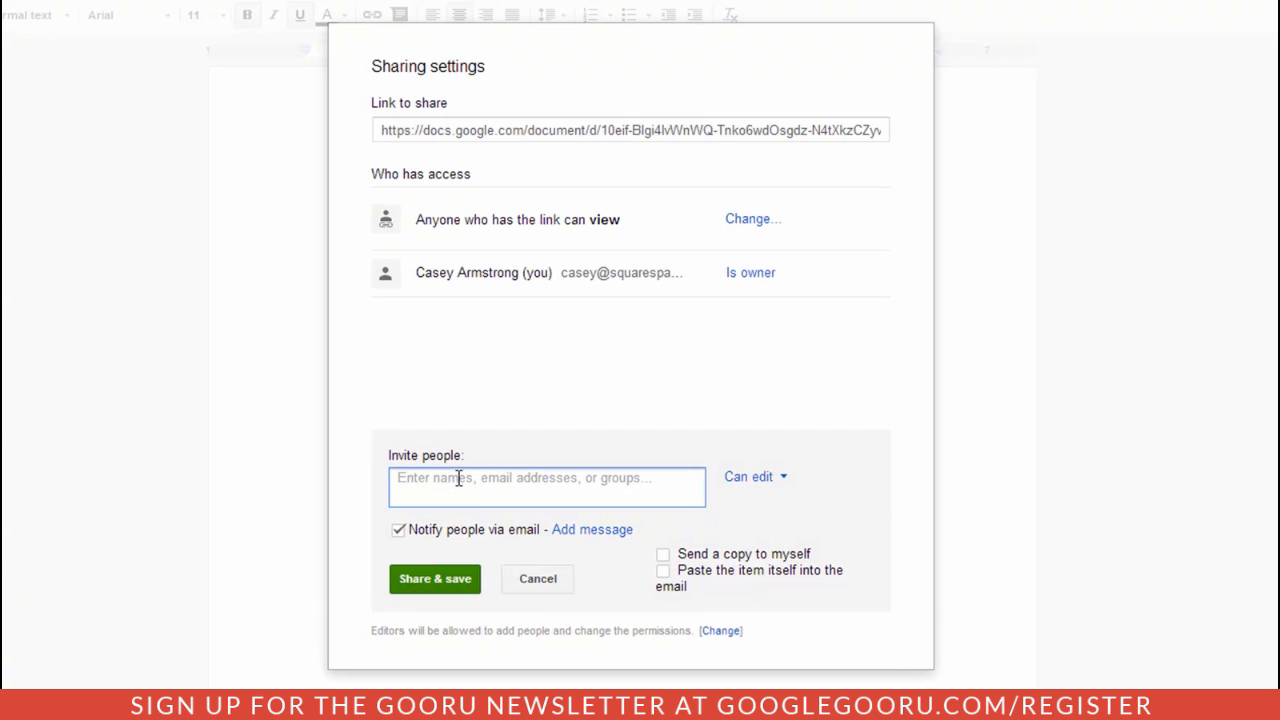
pyautogui.write('casey')
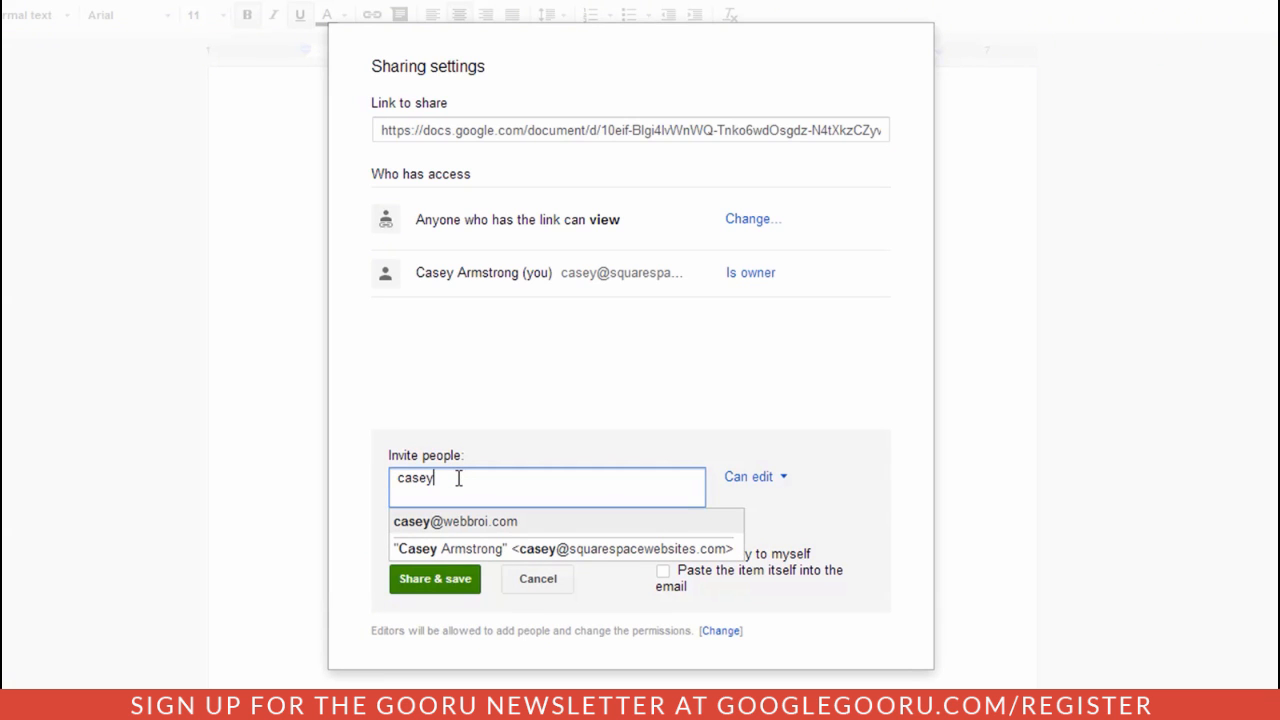
pyautogui.click(456, 520)
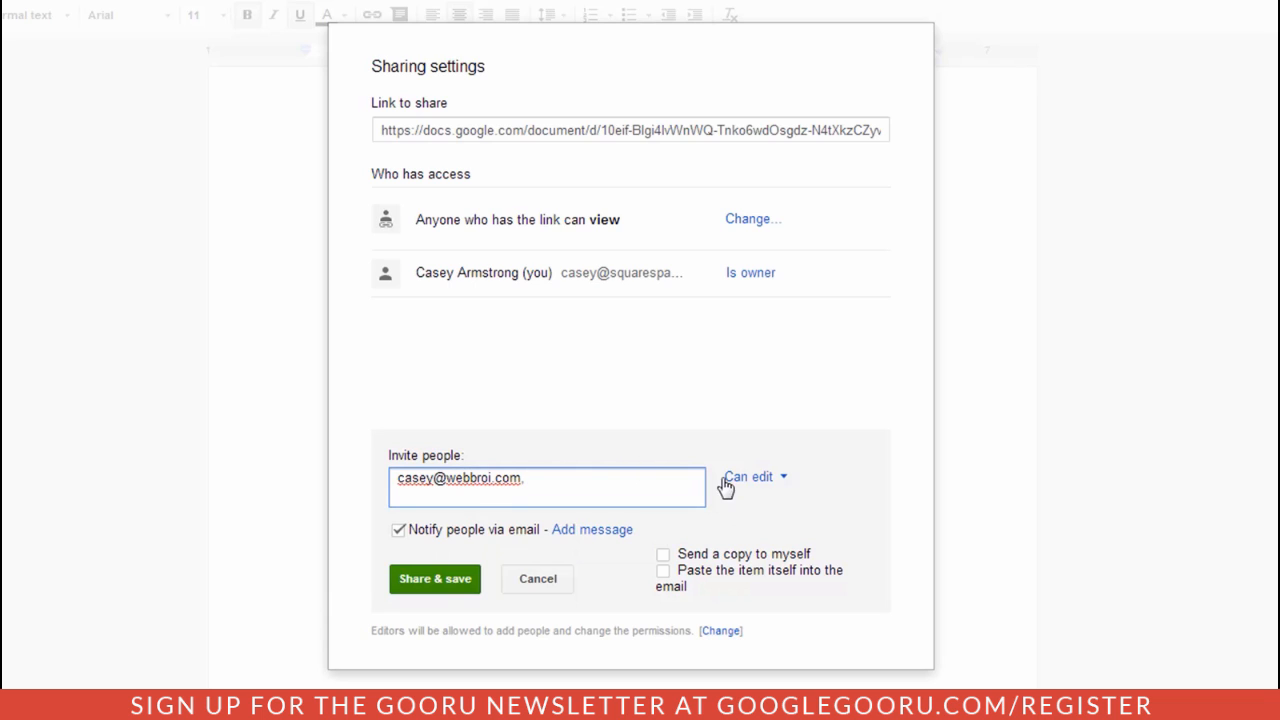
pyautogui.click(752, 476)
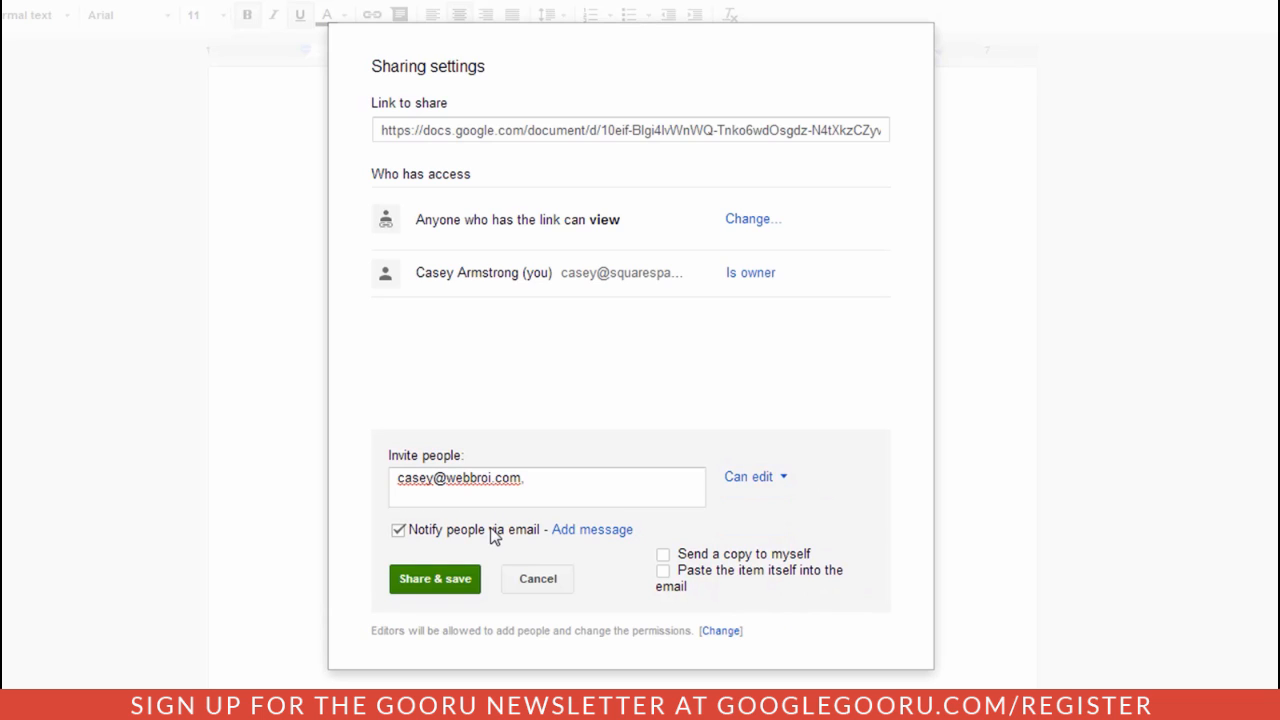
# Add the personal message 'here' to the invitation and choose Share & save
pyautogui.click(592, 528)
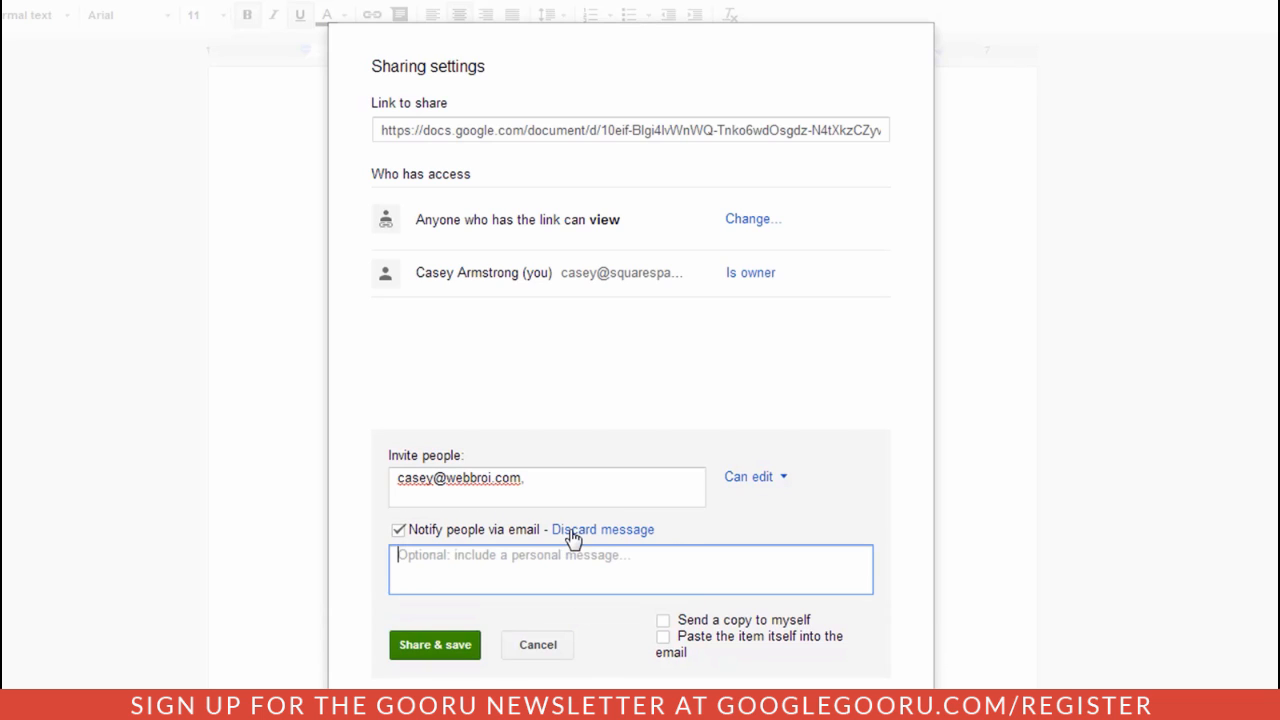
pyautogui.write('here you go')
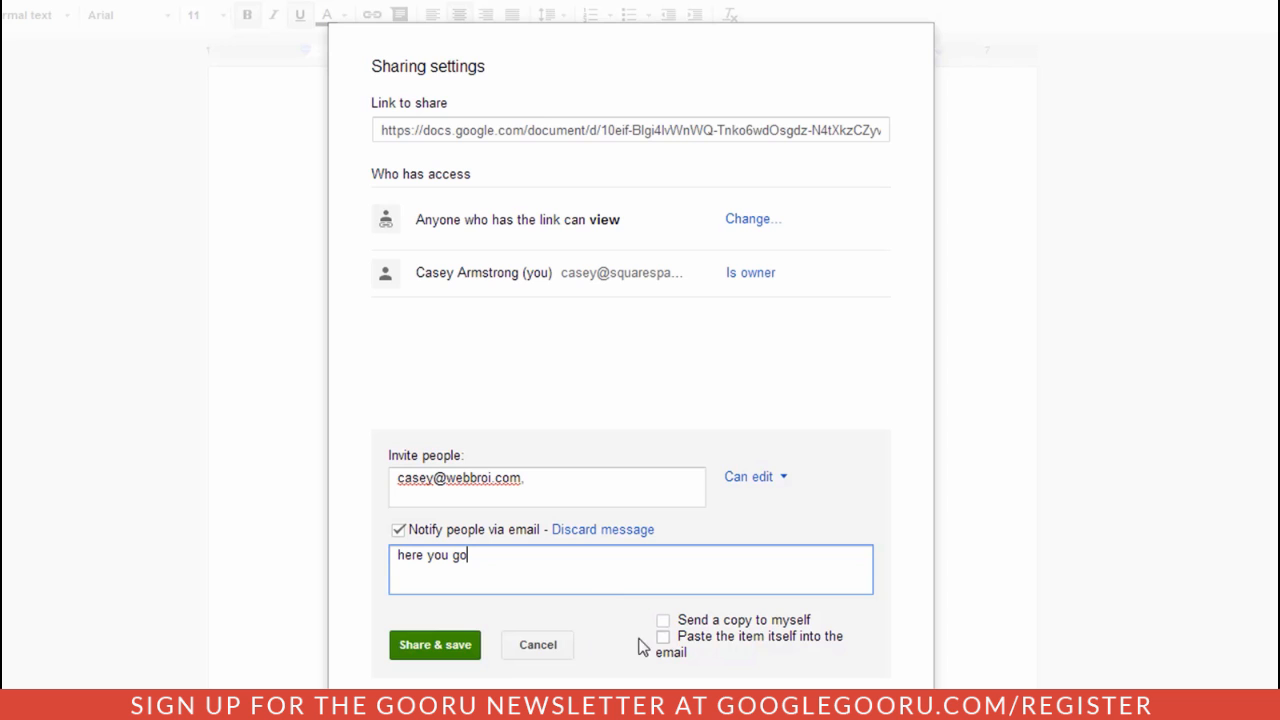
pyautogui.click(434, 644)
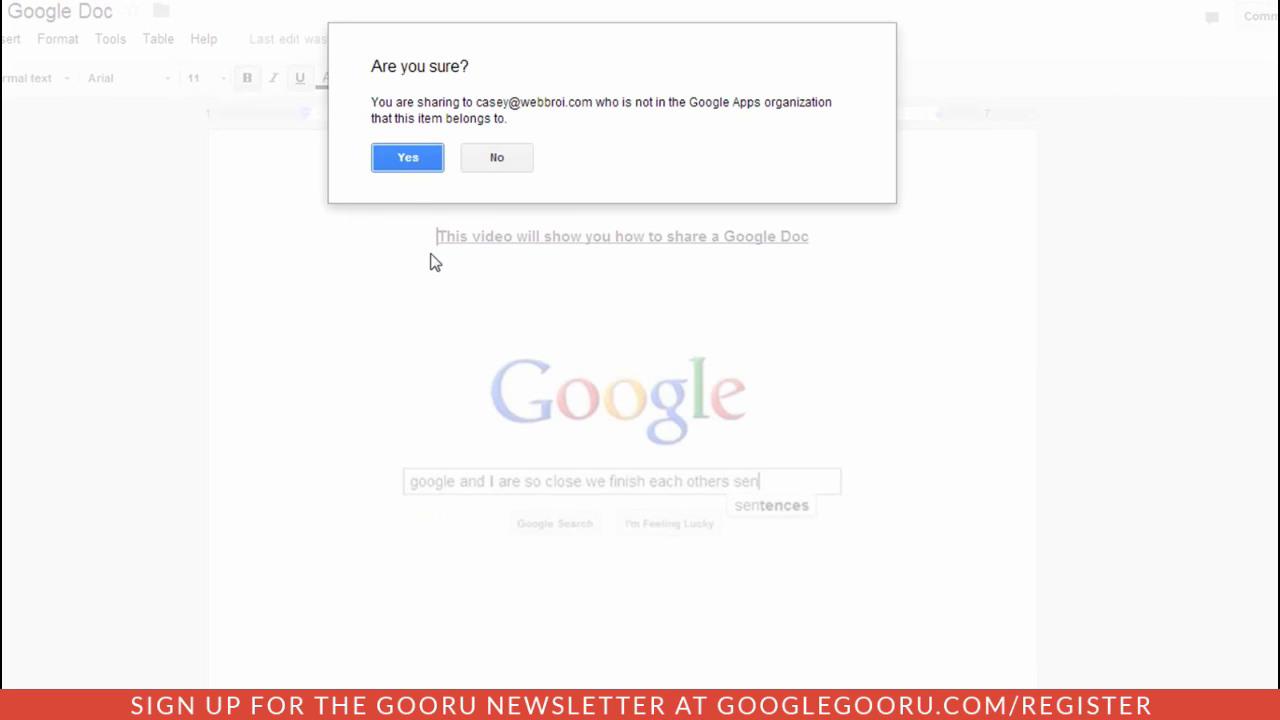
# Confirm sharing outside the organization, copy the document's link and finish with Done
pyautogui.click(408, 156)
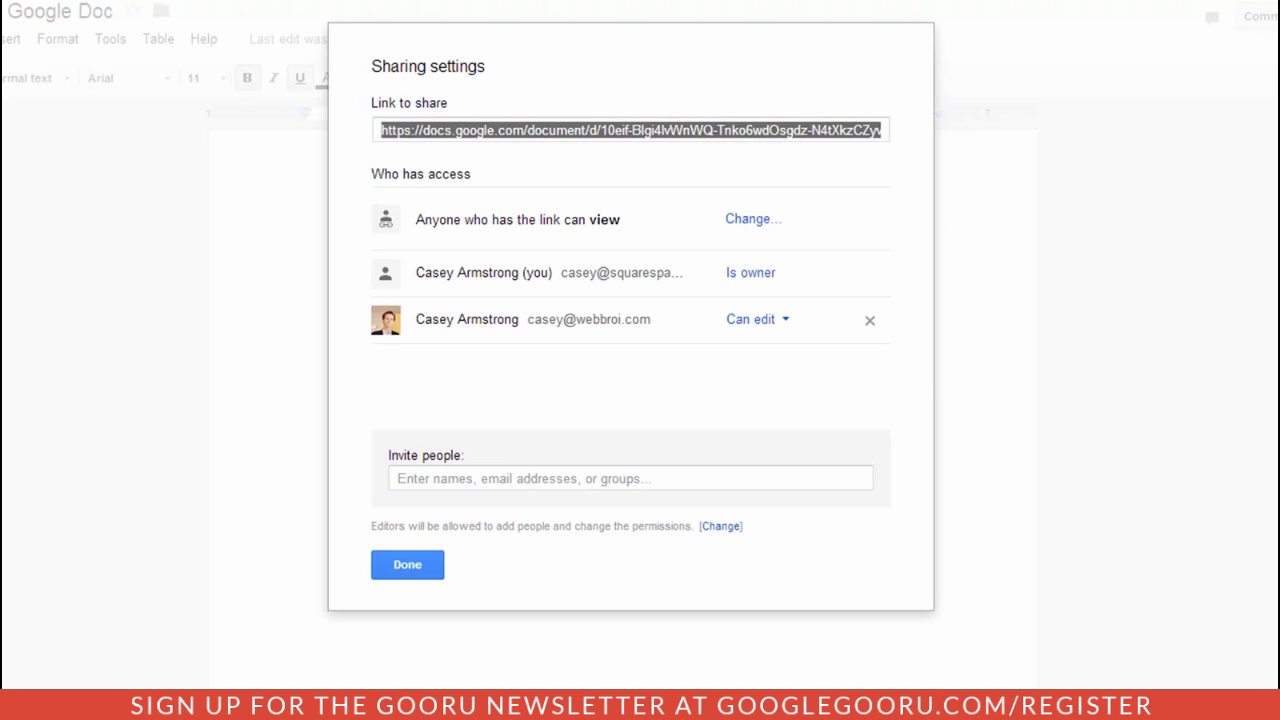
pyautogui.click(604, 130)
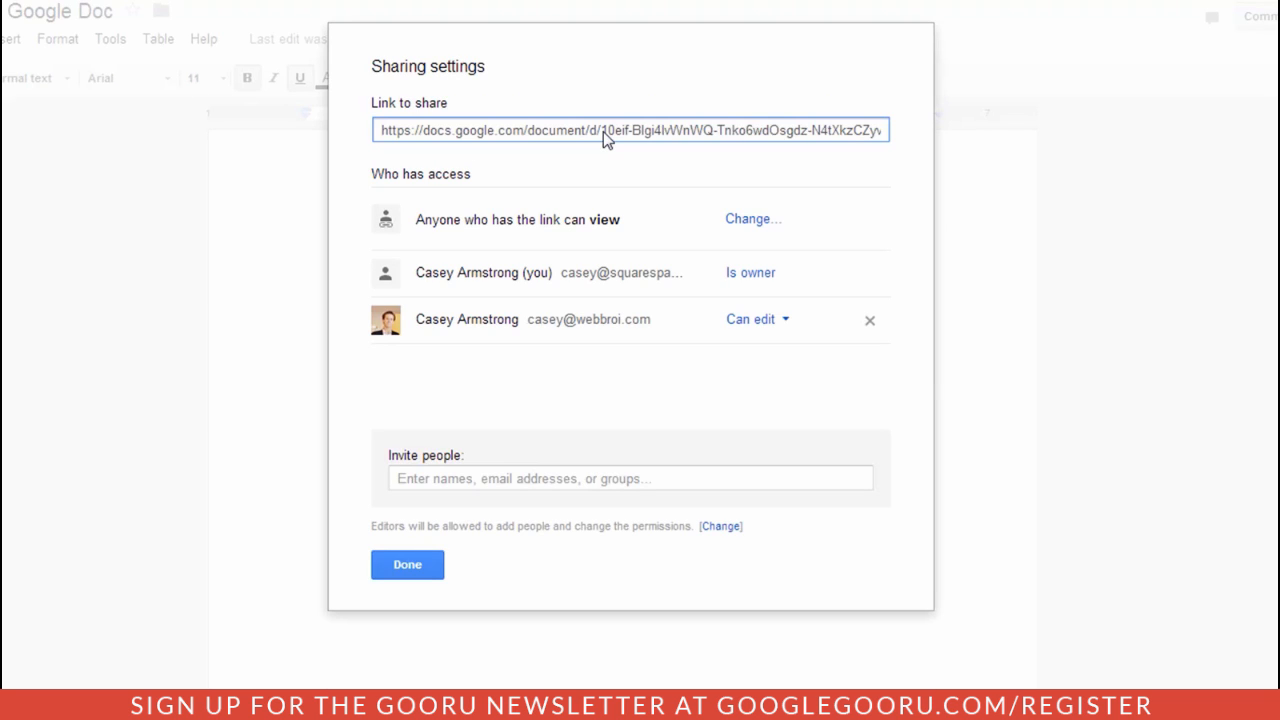
pyautogui.click(630, 130)
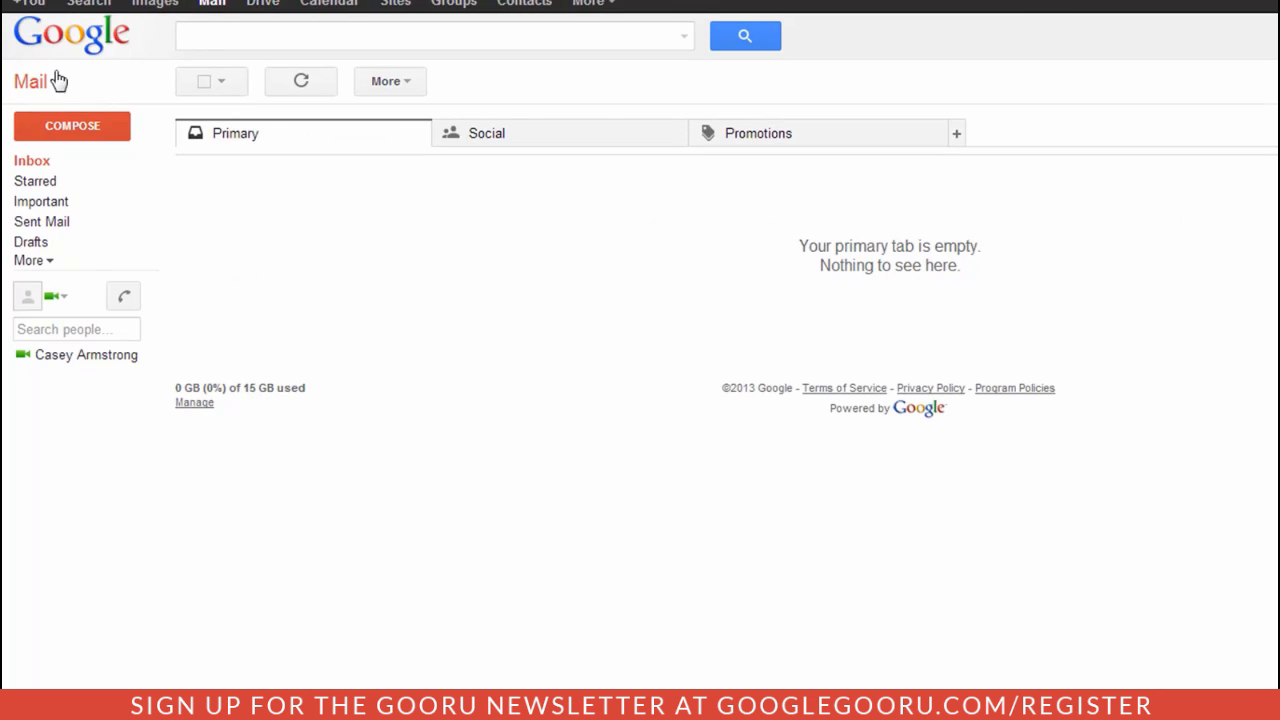
# Compose a new message to casey with subject 'Here you go' and the pasted document link
pyautogui.click(72, 124)
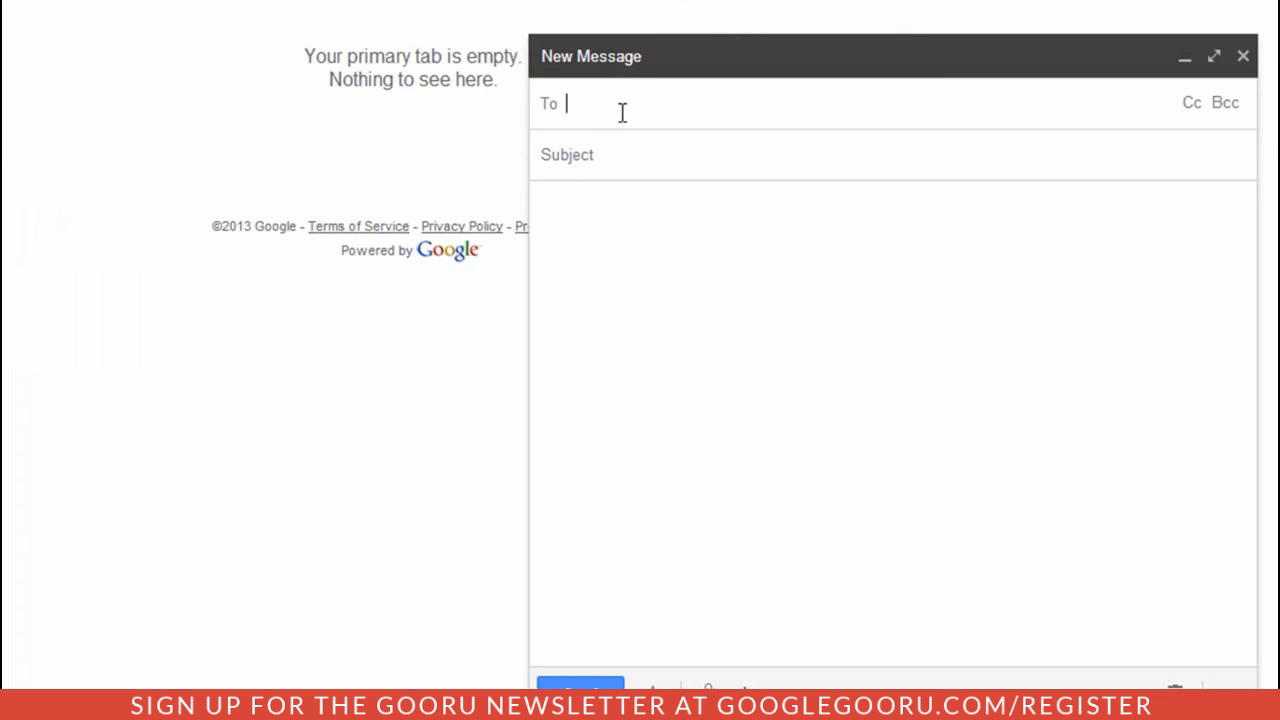
pyautogui.write('casey')
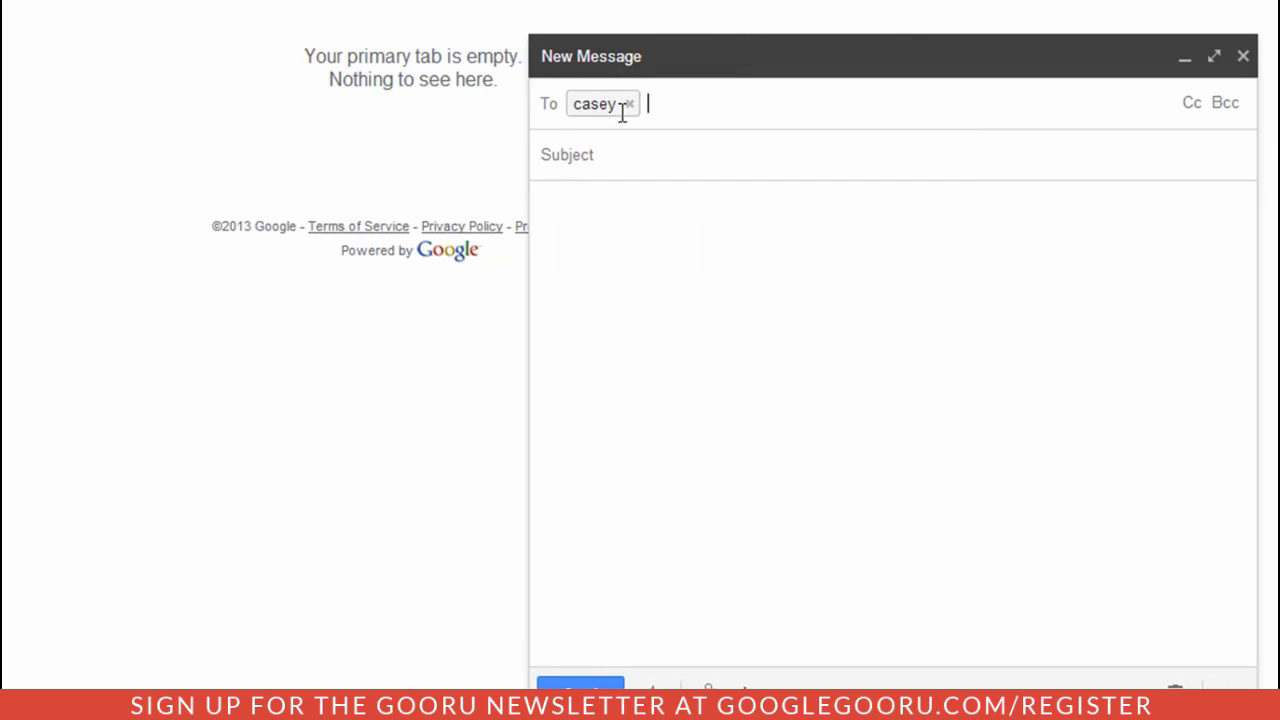
pyautogui.write('Here')
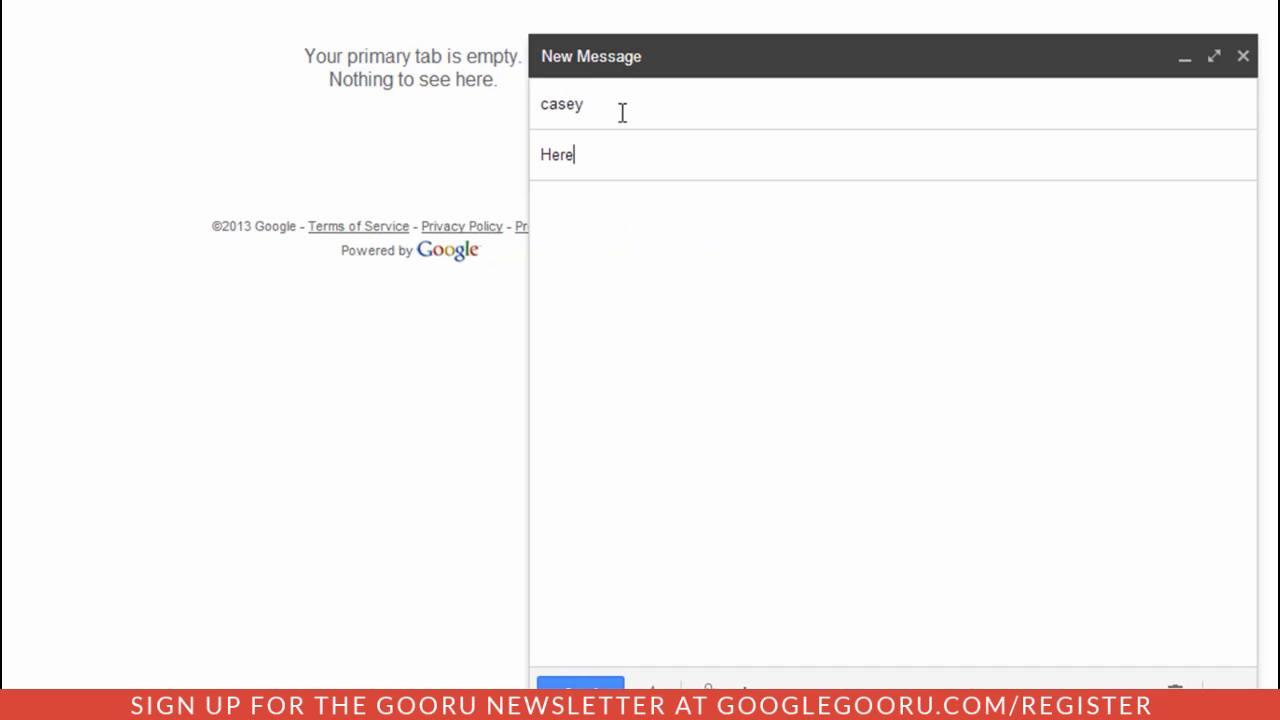
pyautogui.write('you go')
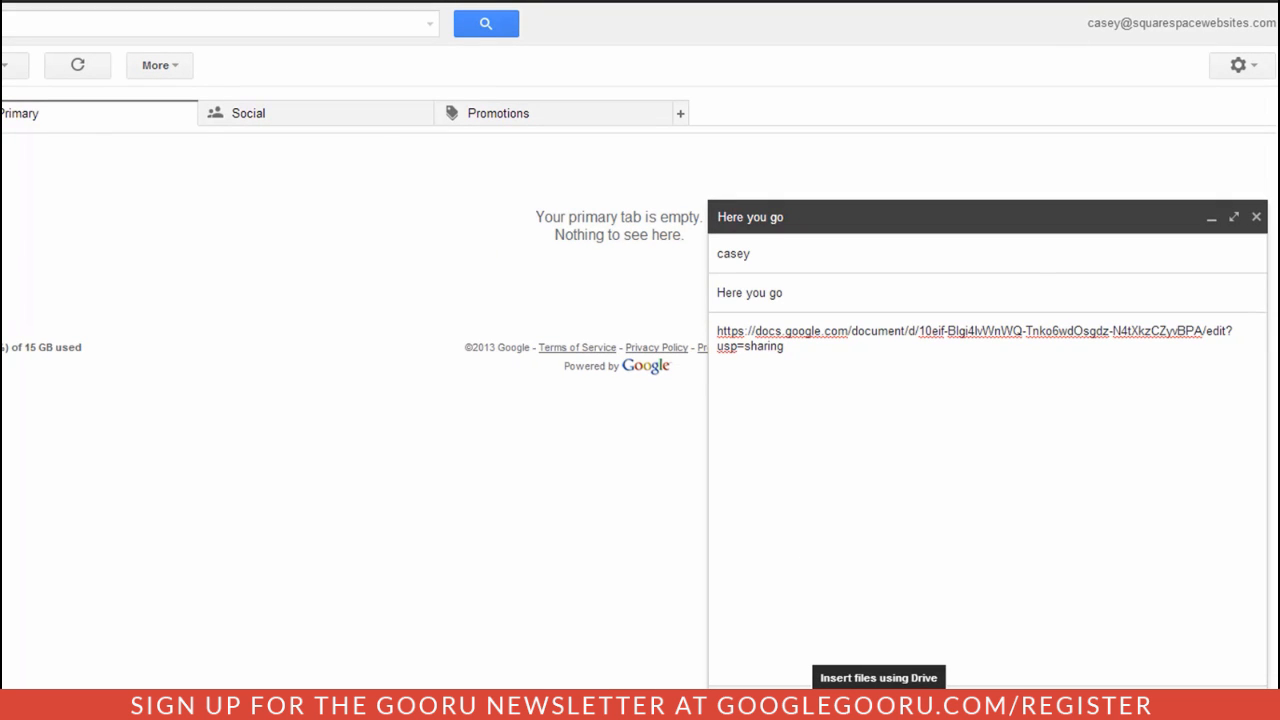
# Insert the 'How to share a Google Doc' file from My Drive into the draft
pyautogui.click(878, 676)
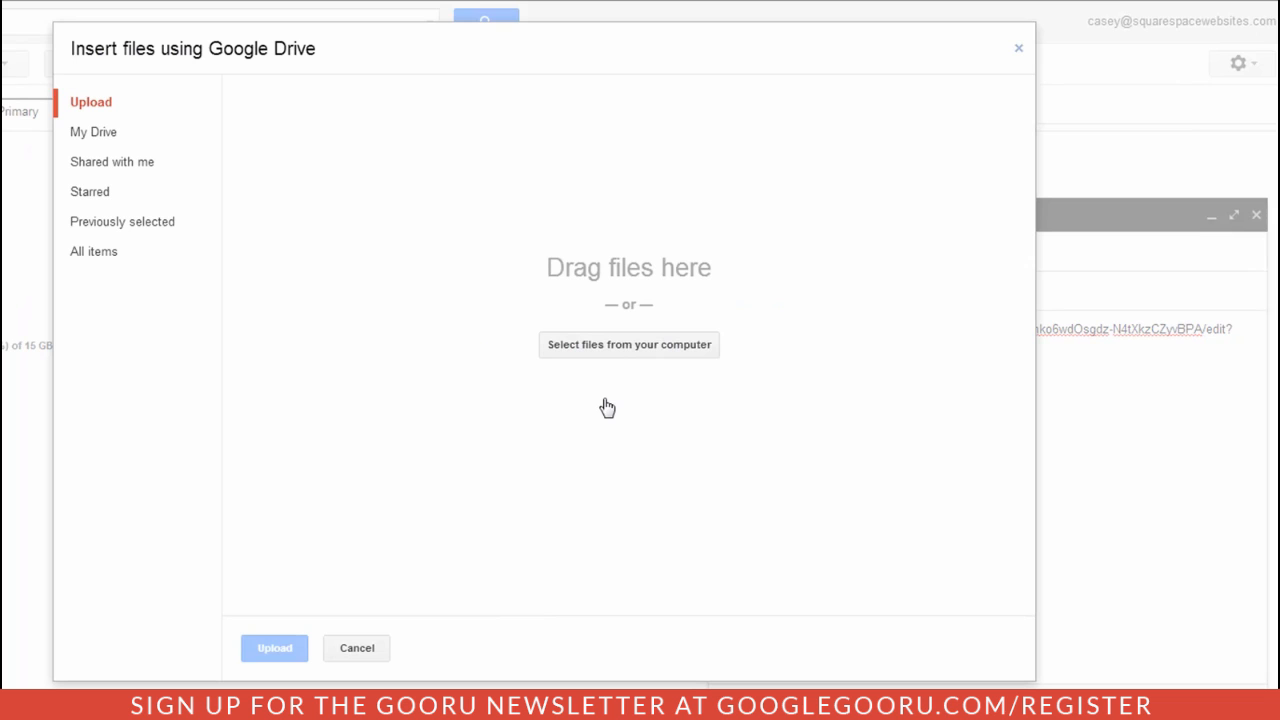
pyautogui.moveTo(608, 358)
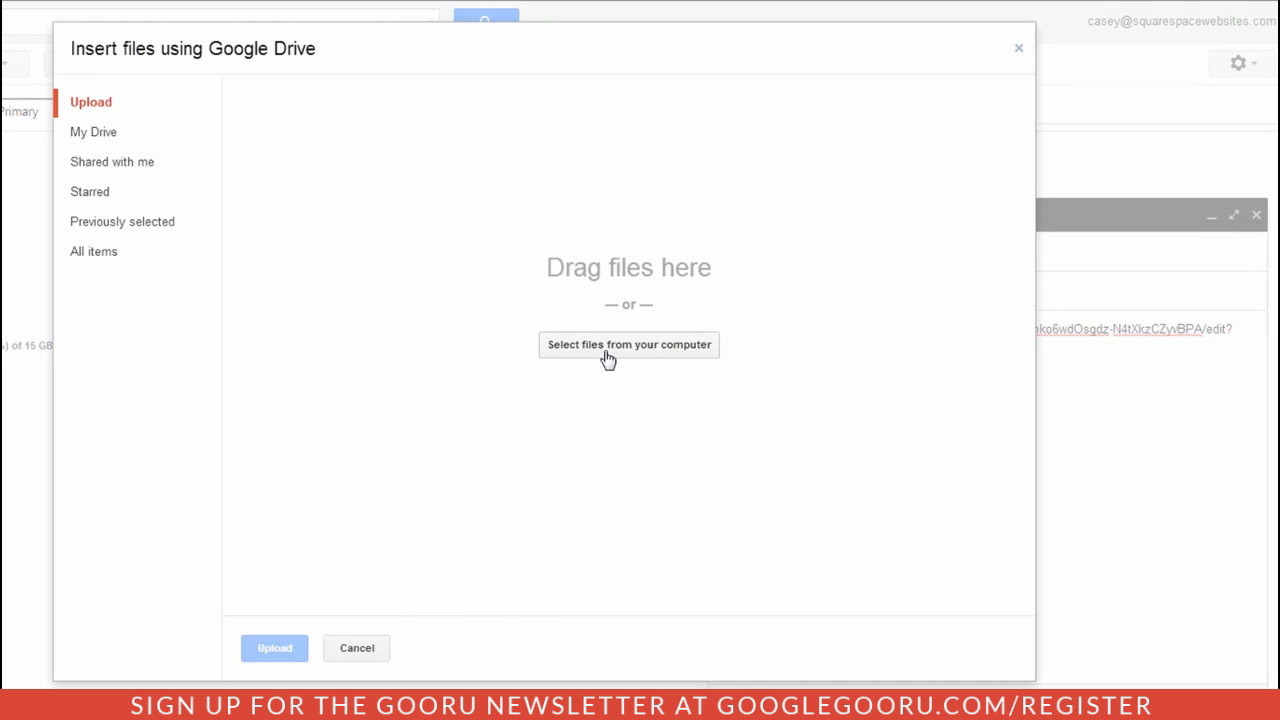
pyautogui.moveTo(92, 132)
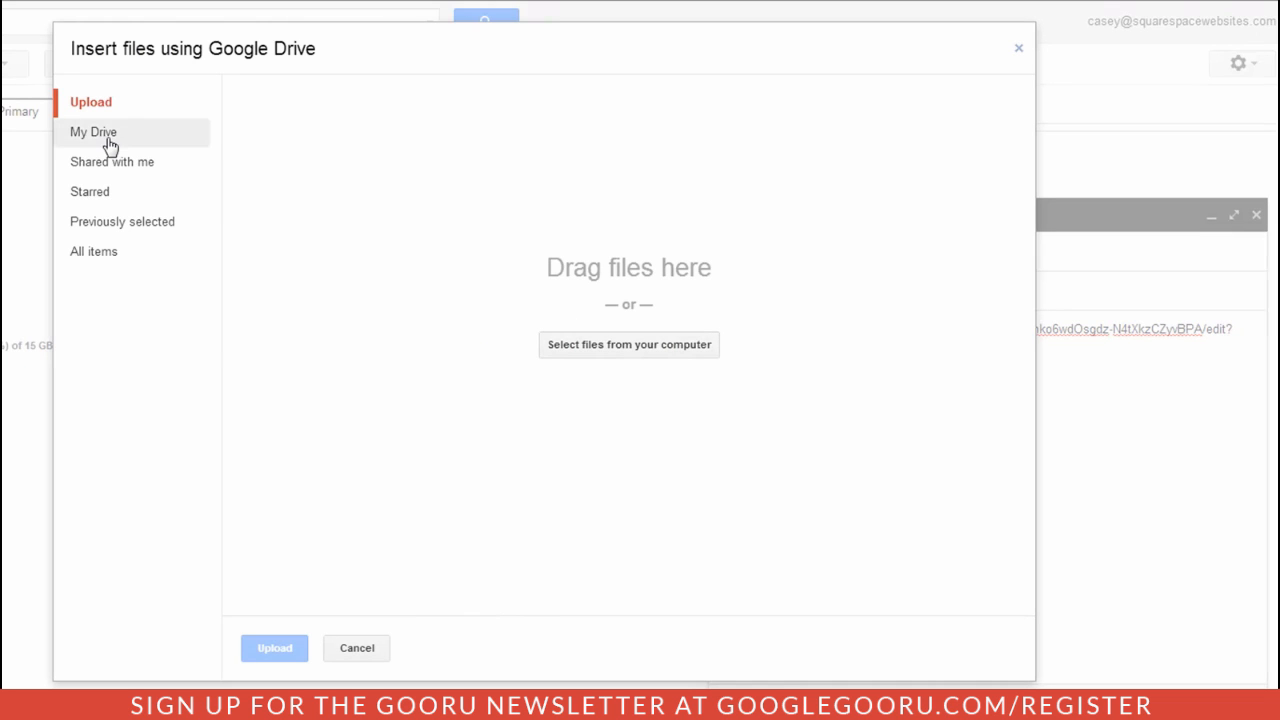
pyautogui.click(92, 132)
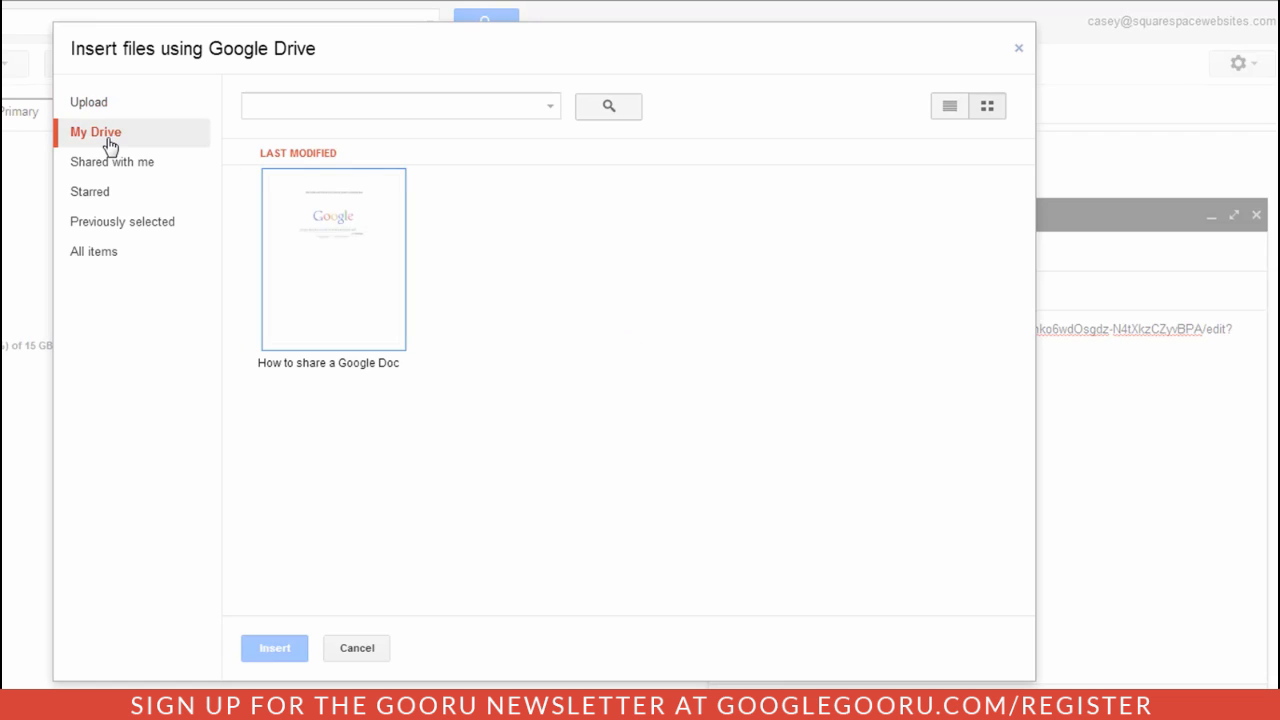
pyautogui.click(332, 258)
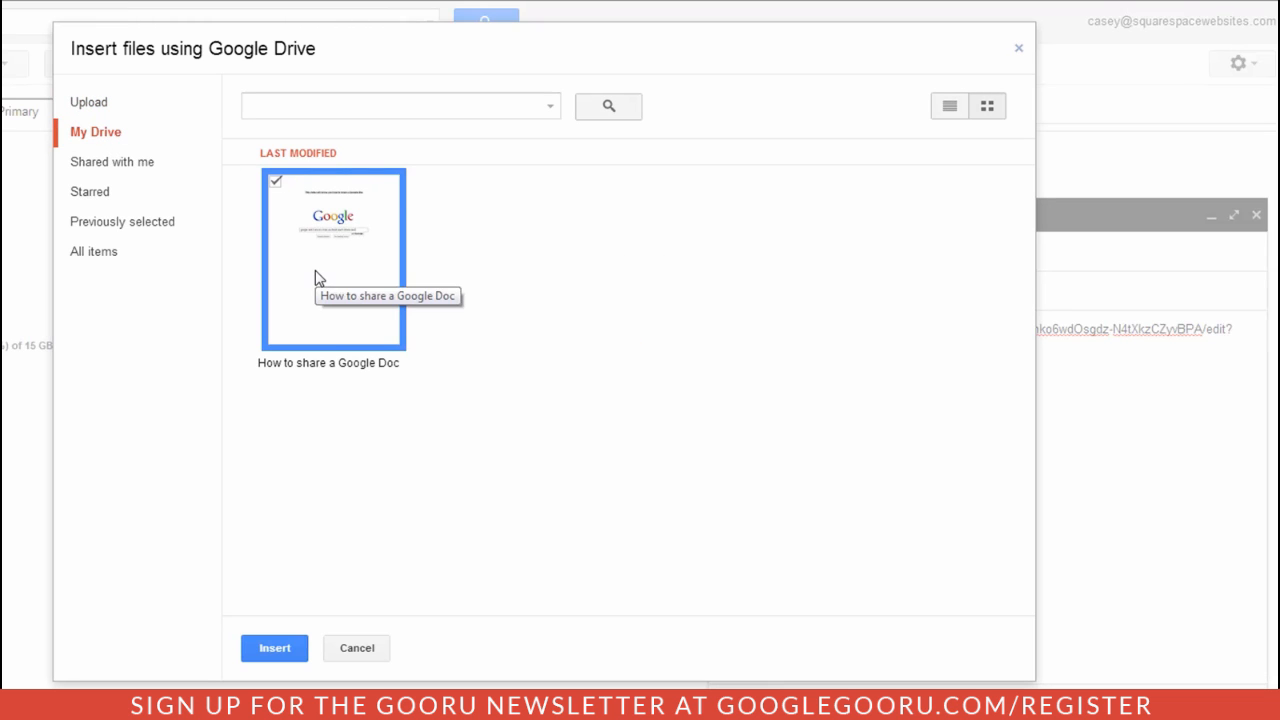
pyautogui.click(274, 648)
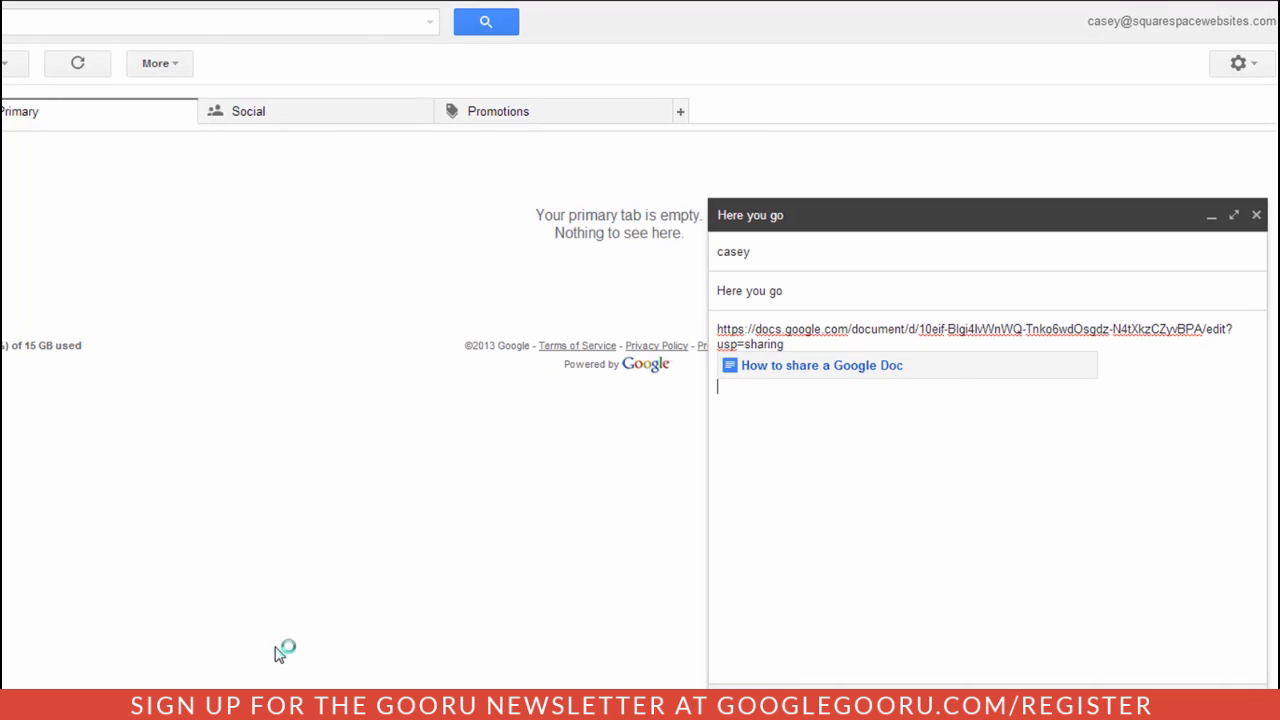
pyautogui.moveTo(480, 644)
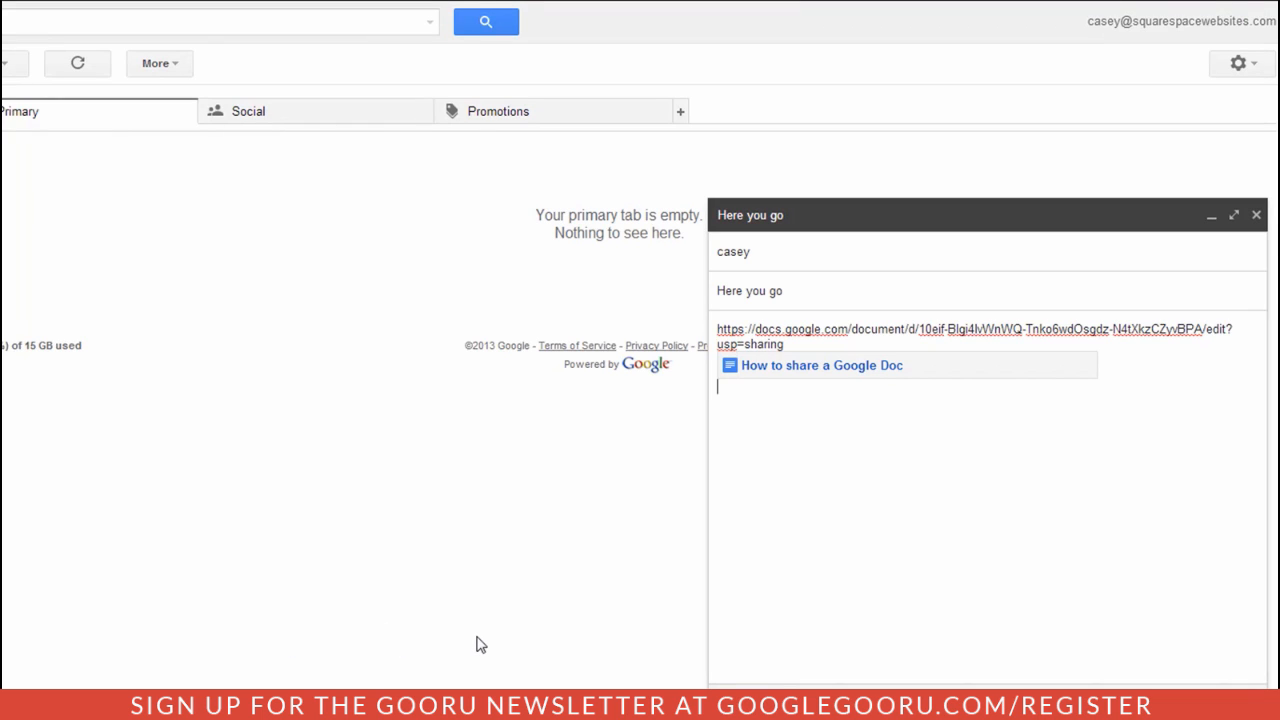